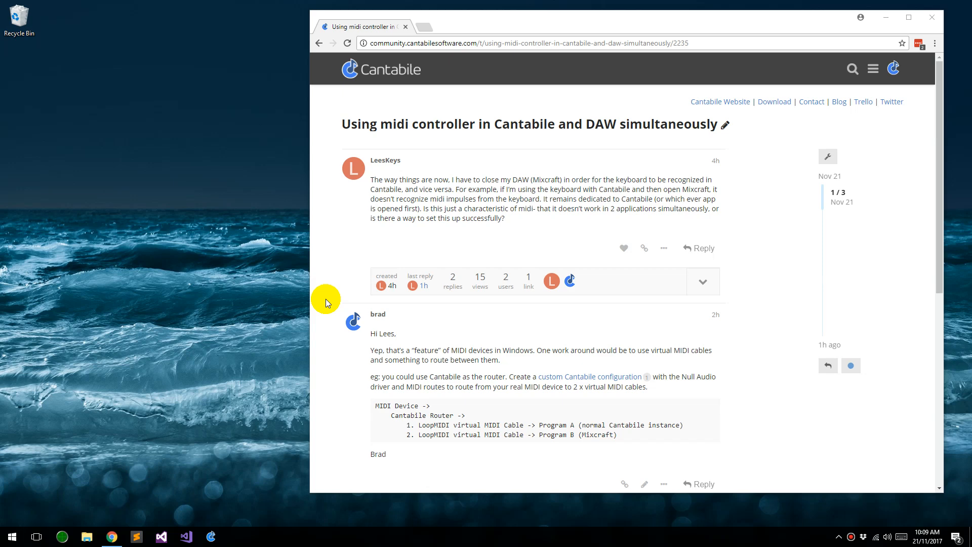
mouse_move(344, 129)
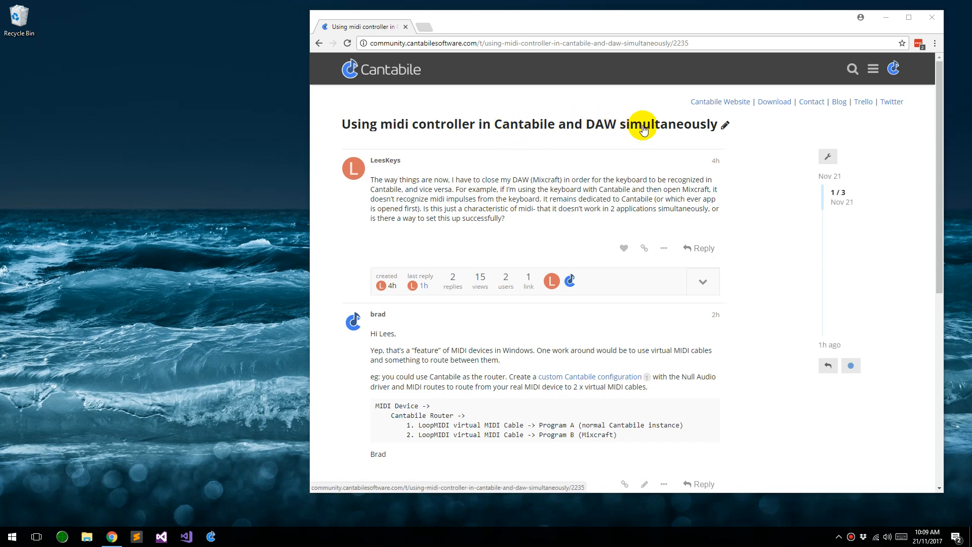
mouse_move(778, 324)
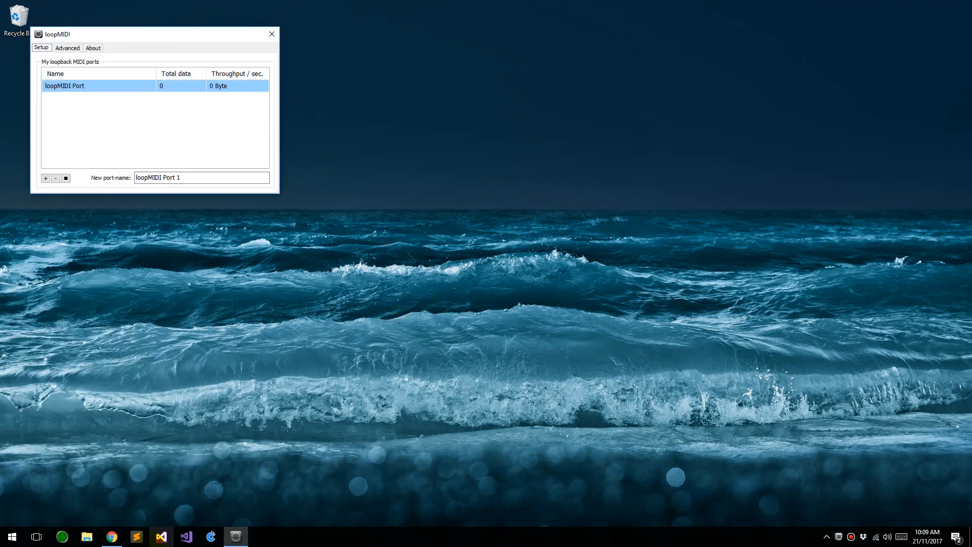
Bring the browser forward and reach loopMIDI from a new tab's search result.
click(111, 536)
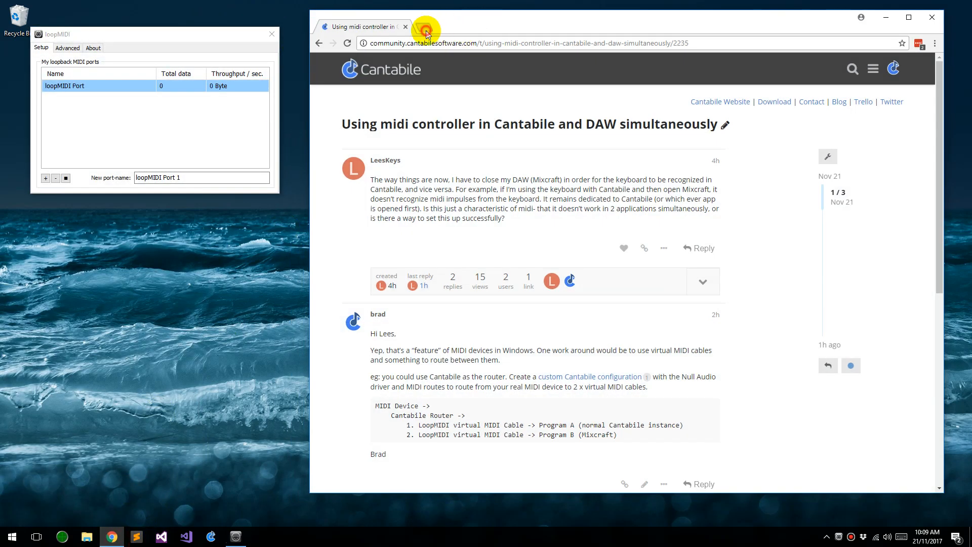
click(423, 27)
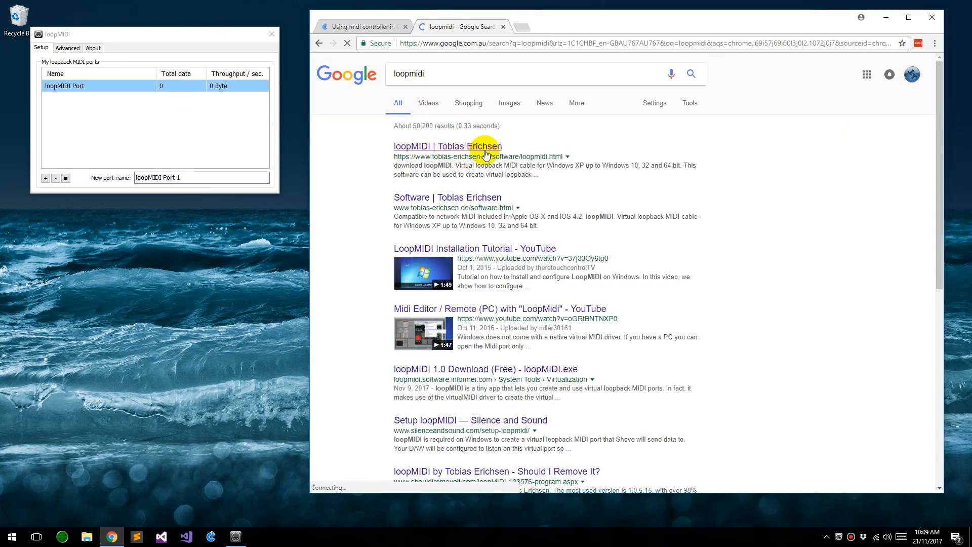
click(446, 146)
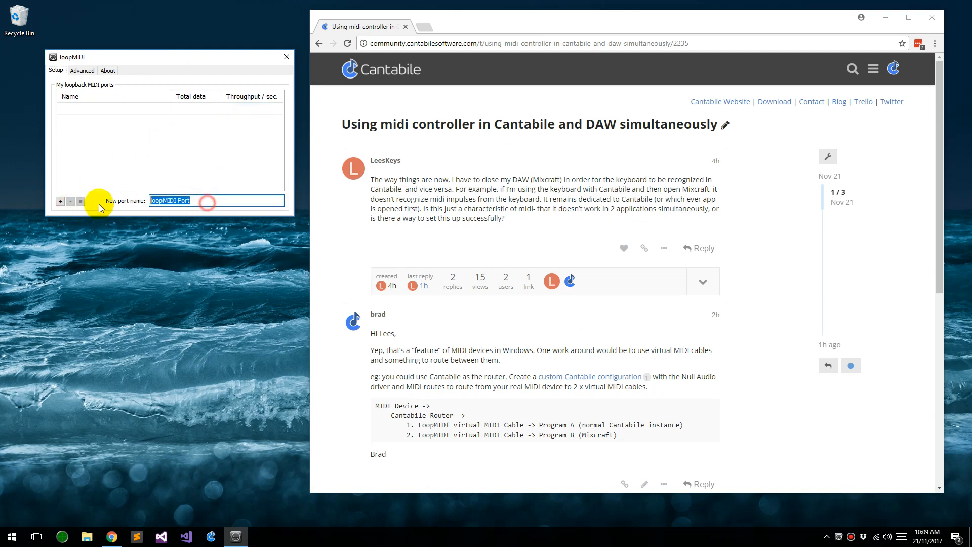
Add two loopMIDI virtual ports named Program A and Program B.
text(Program A)
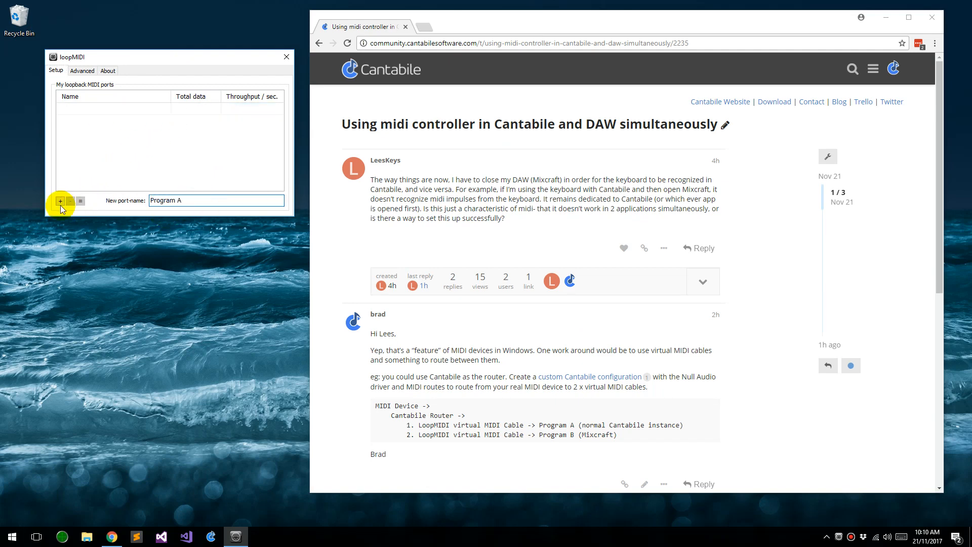
click(60, 201)
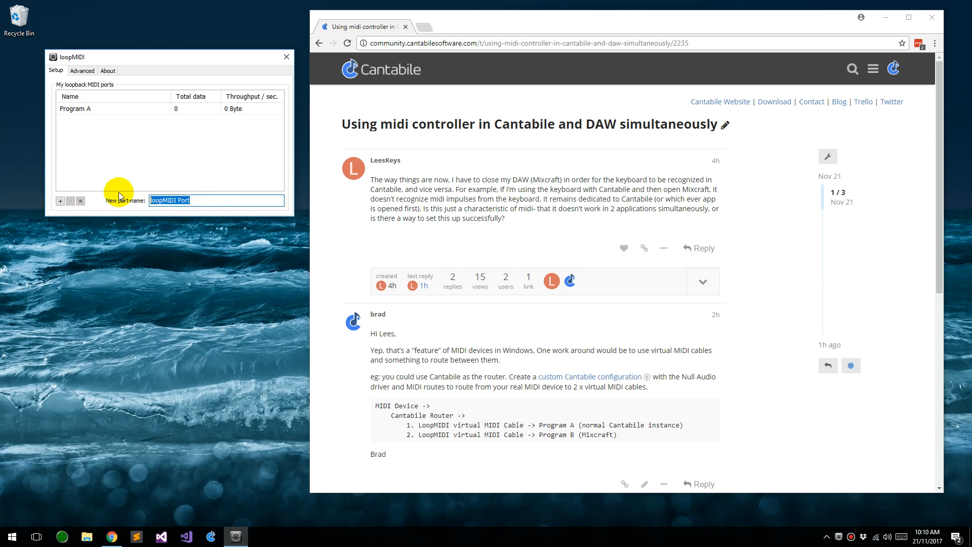
text(Program B)
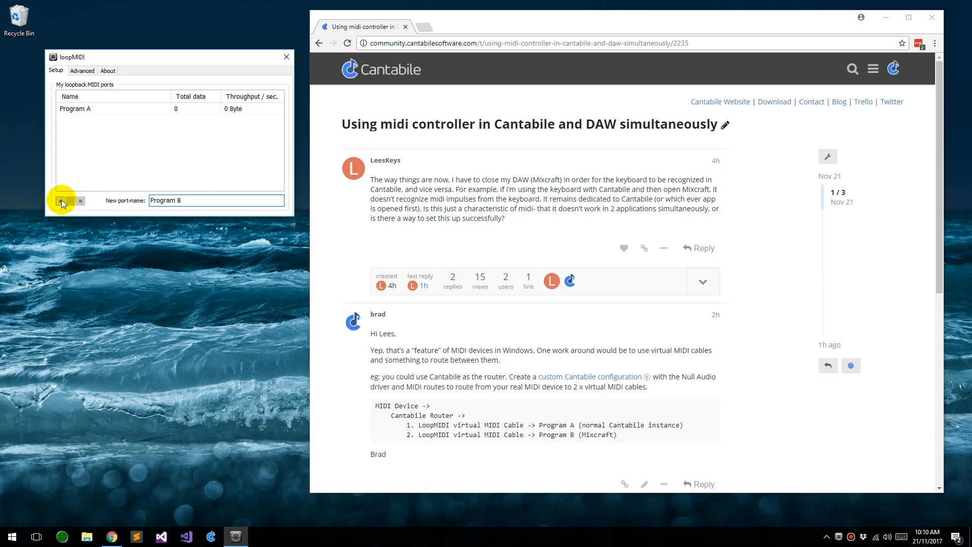
click(60, 200)
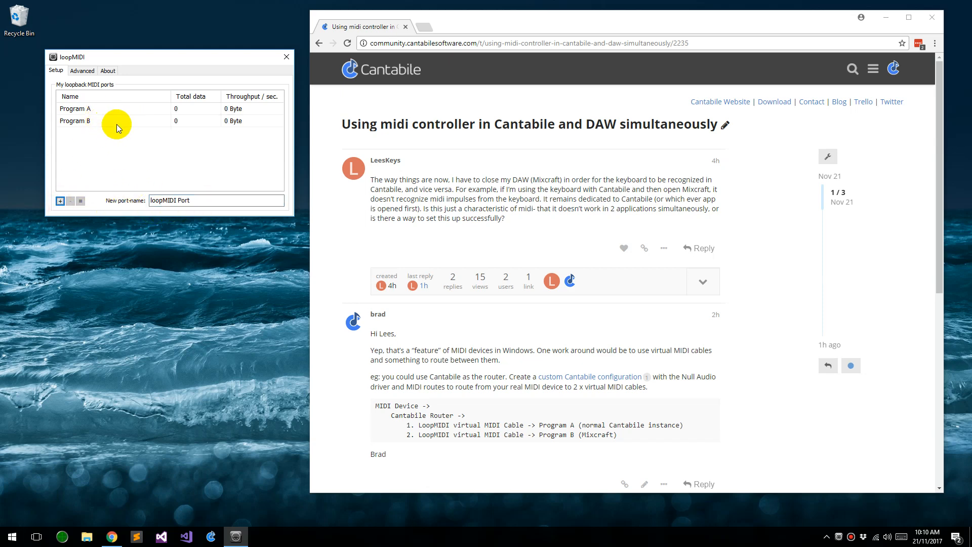
mouse_move(104, 271)
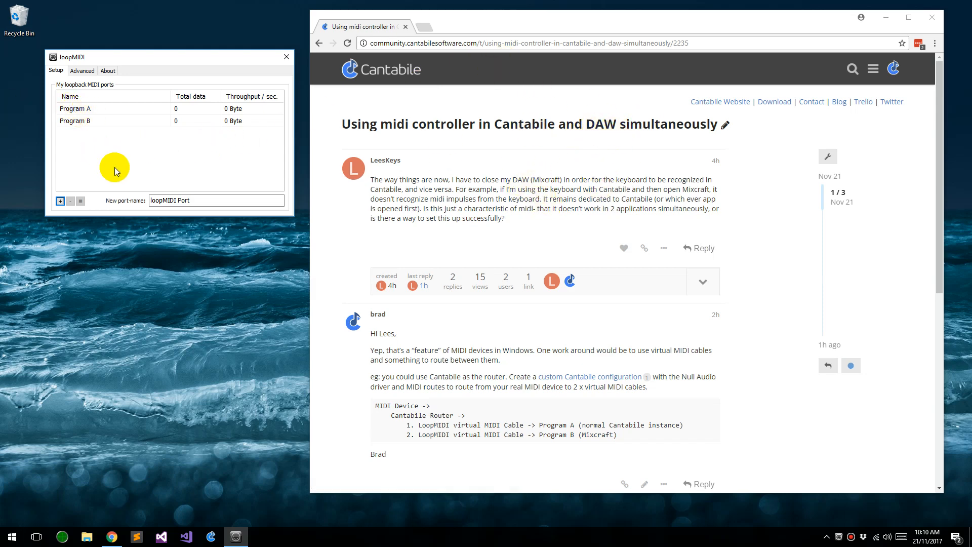
click(932, 18)
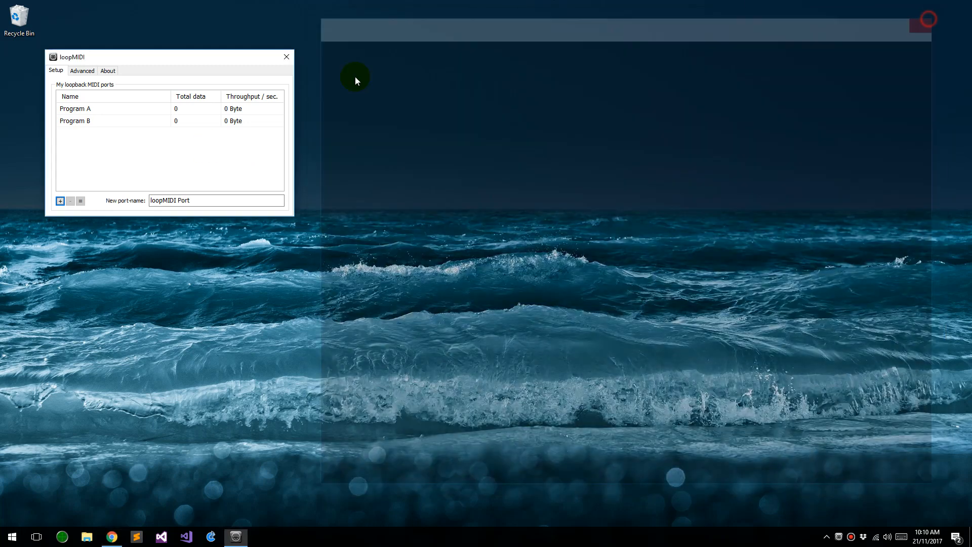
click(285, 57)
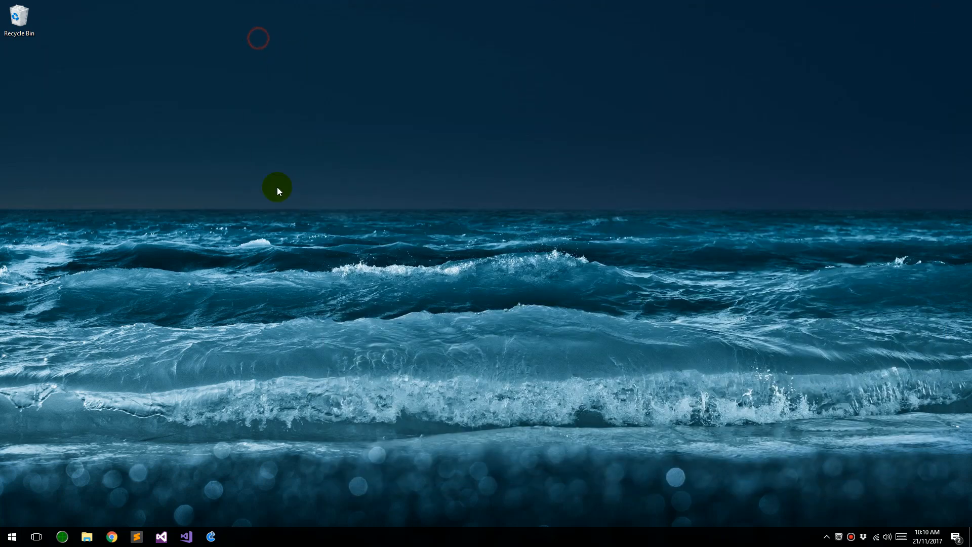
mouse_move(210, 310)
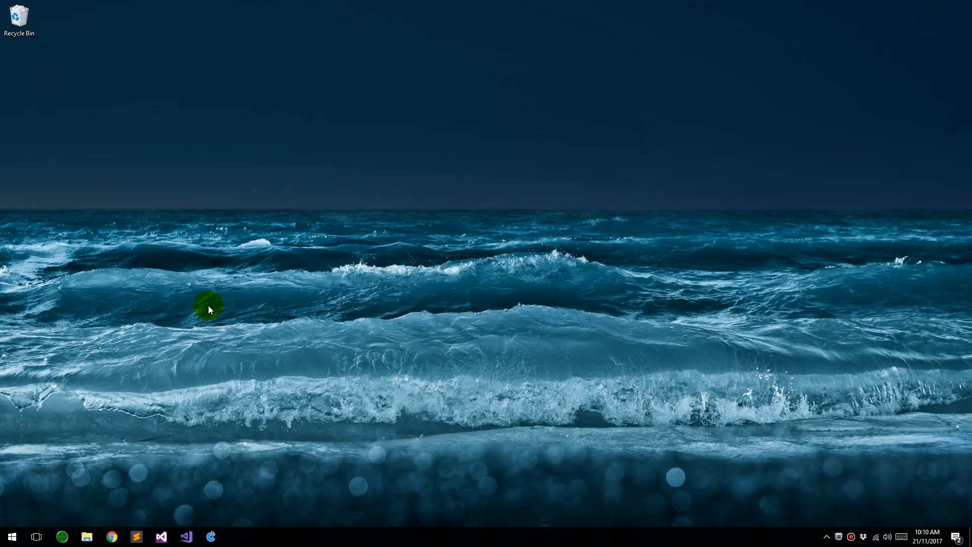
mouse_move(189, 484)
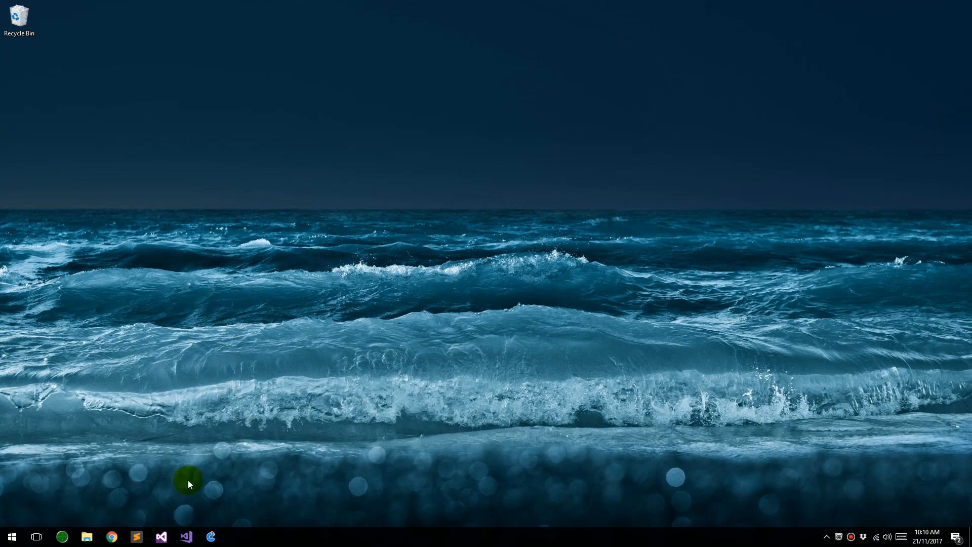
click(112, 536)
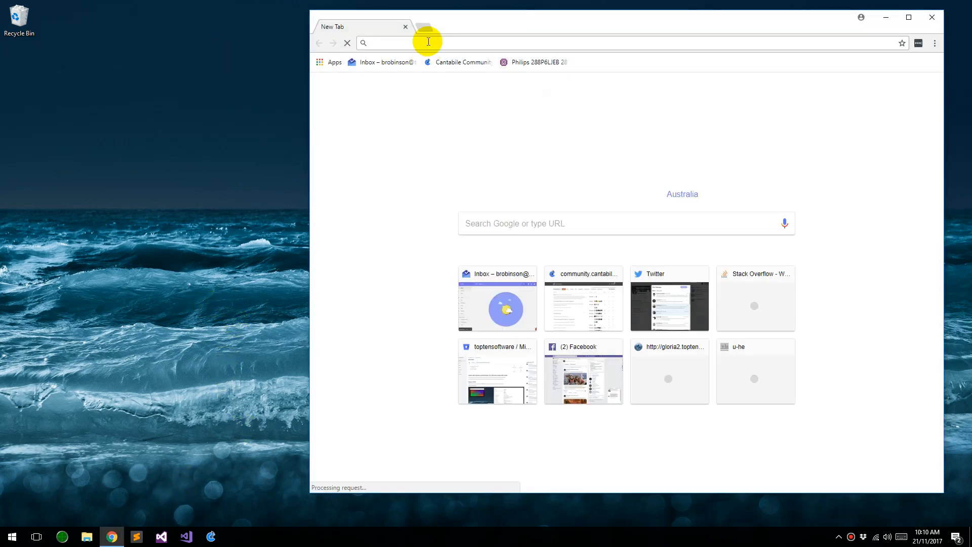
text(https://www.bome.com)
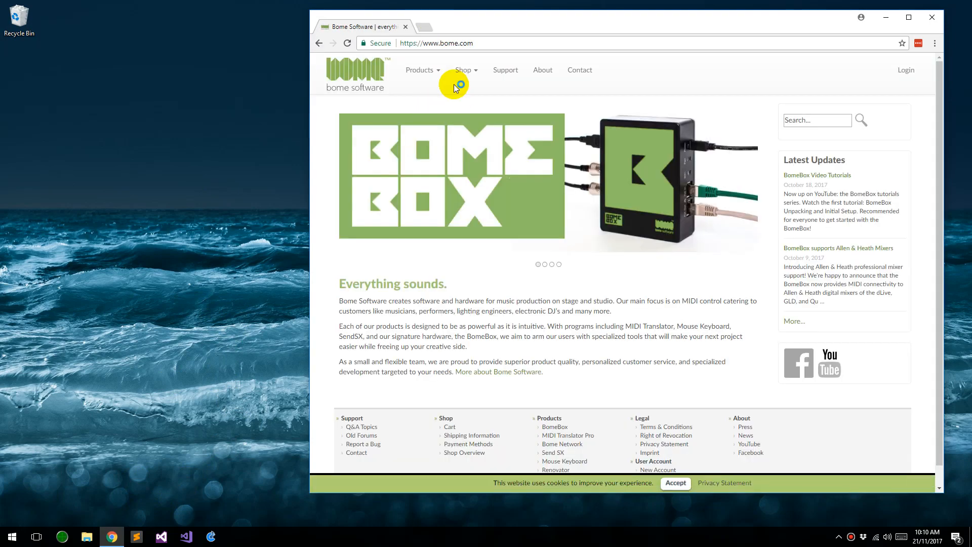
Navigate via Products to the MIDI Translator Pro page.
click(419, 70)
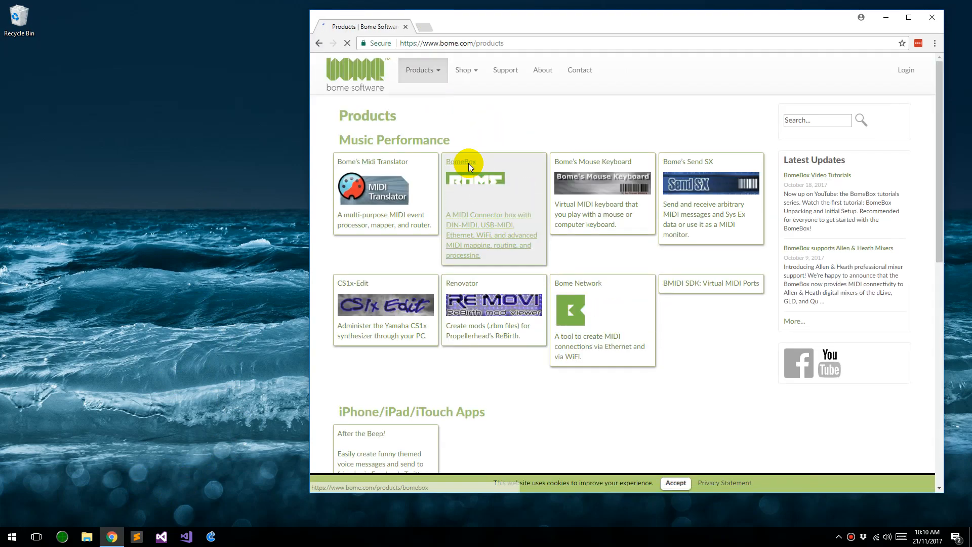
click(421, 70)
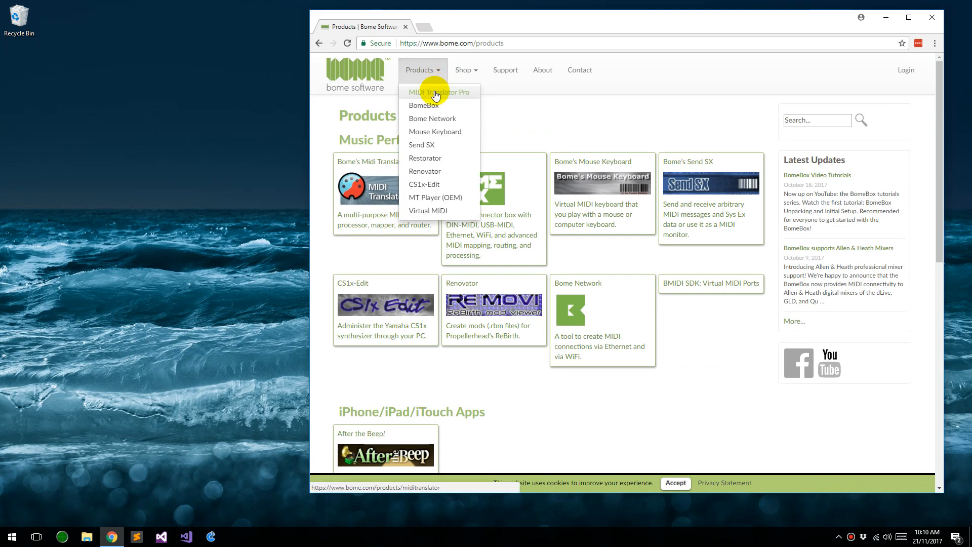
click(438, 92)
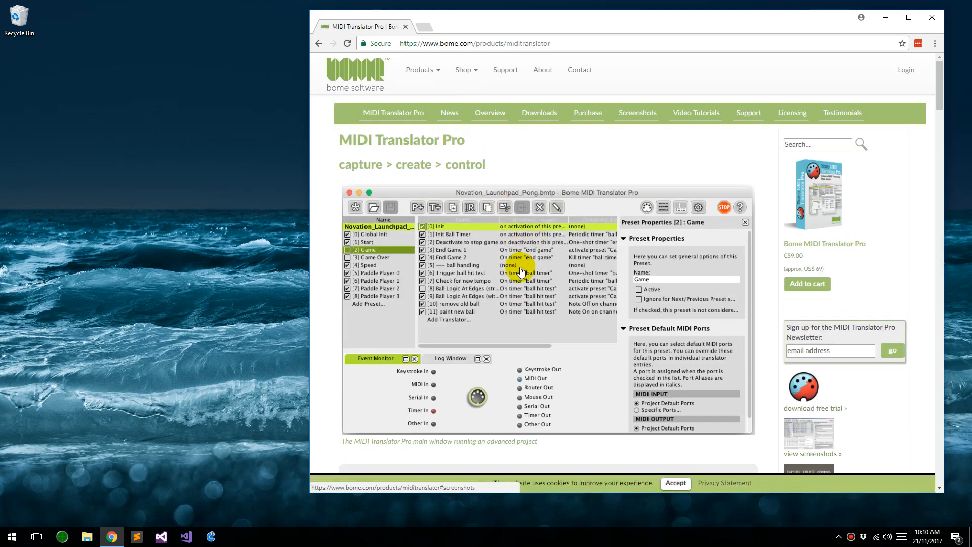
Close Chrome and locate Cantabile 3.0 (x64) in its Start Menu folder.
click(908, 18)
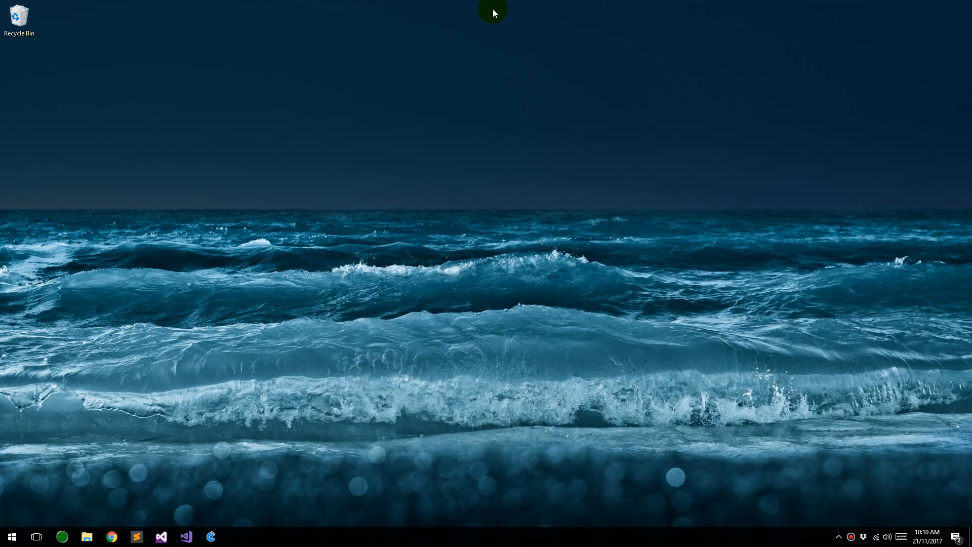
mouse_move(211, 522)
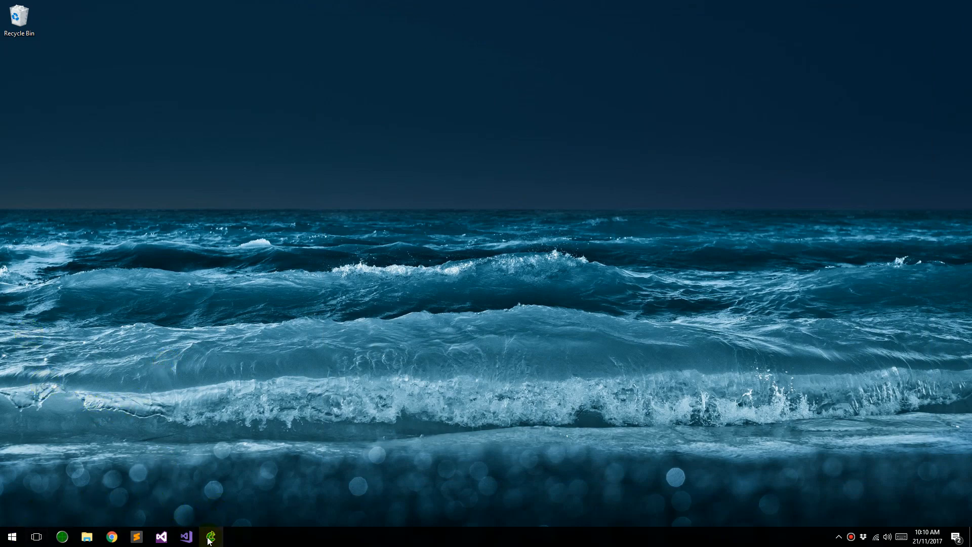
right_click(211, 536)
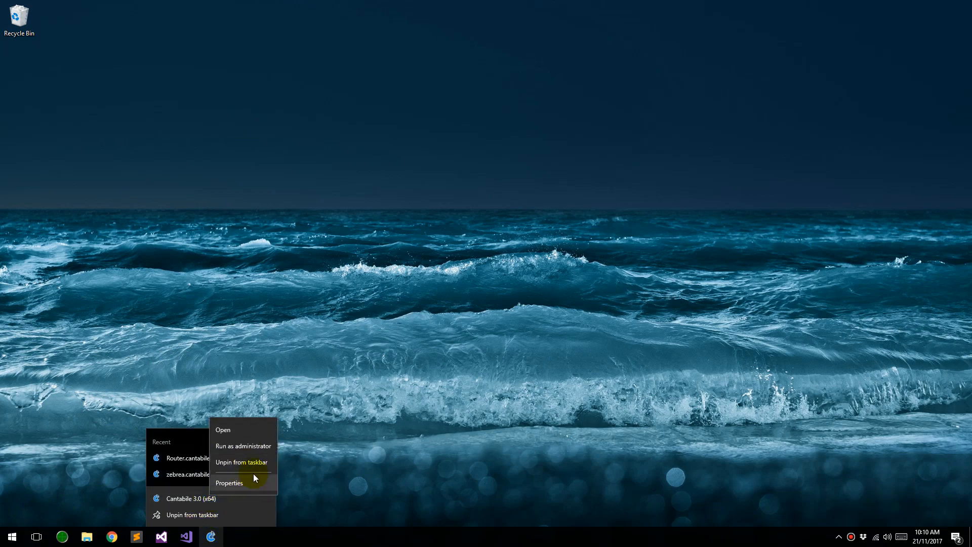
click(11, 536)
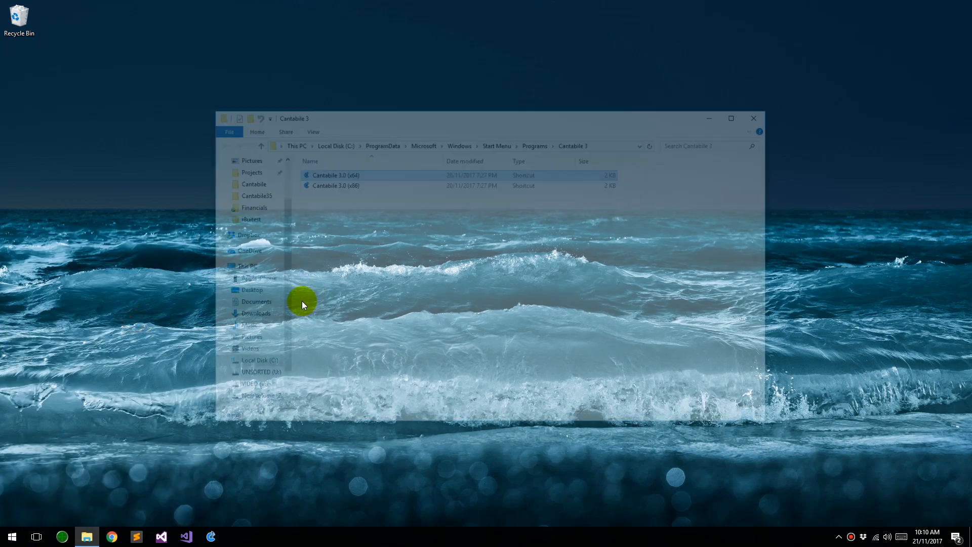
click(335, 172)
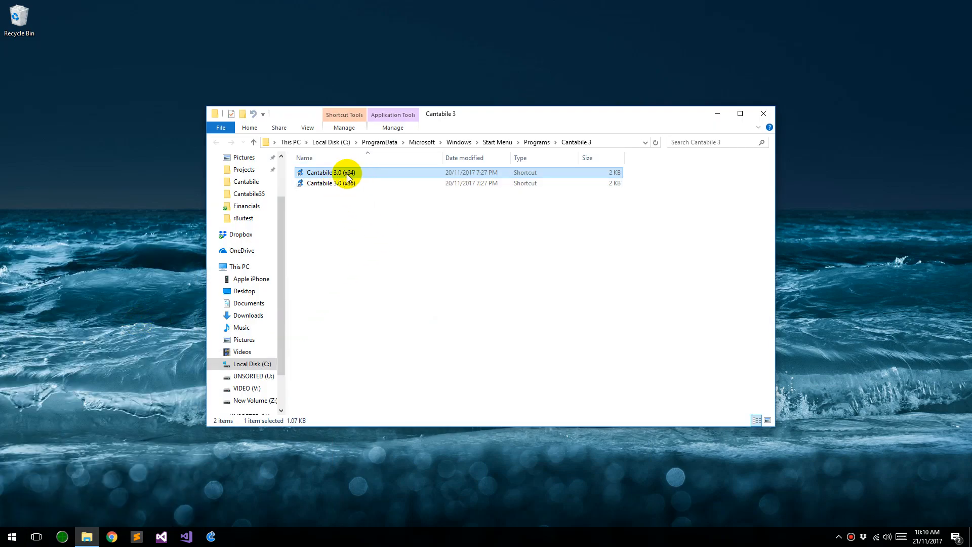
Create a desktop shortcut from Cantabile 3.0 (x64), accepting placement on the desktop.
right_click(327, 172)
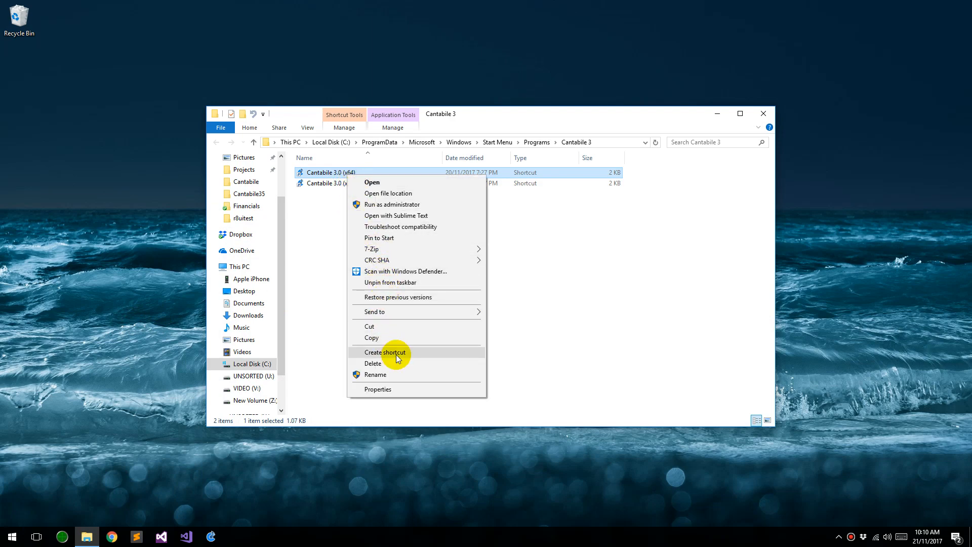
click(385, 352)
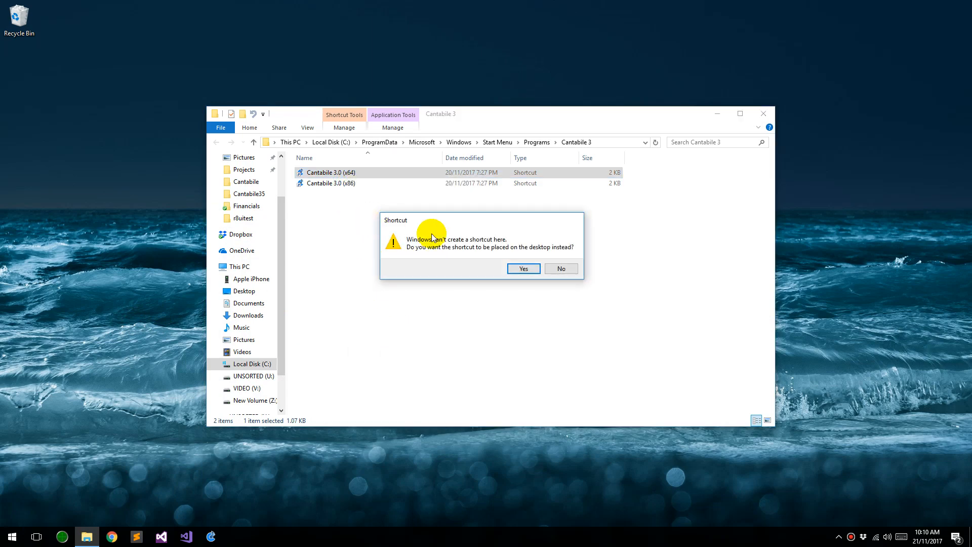
click(522, 268)
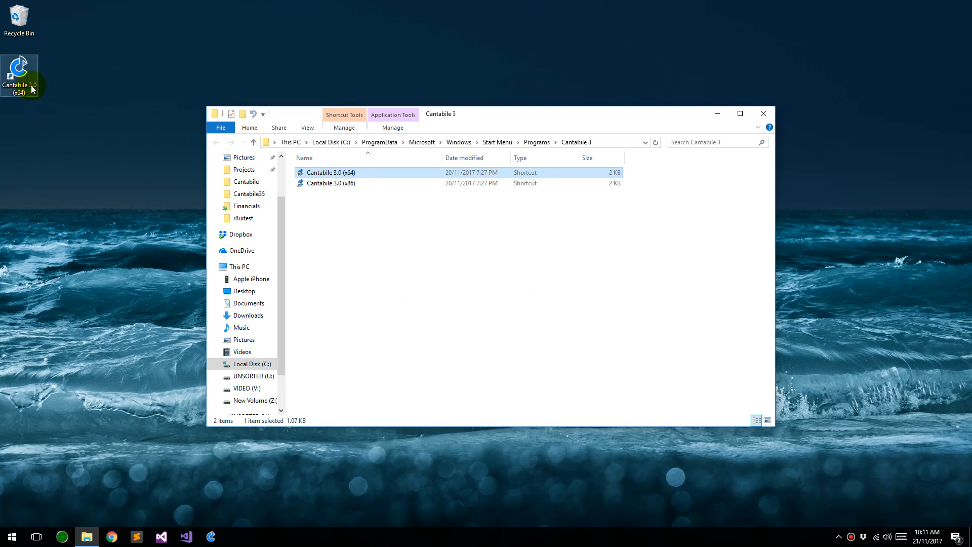
right_click(19, 74)
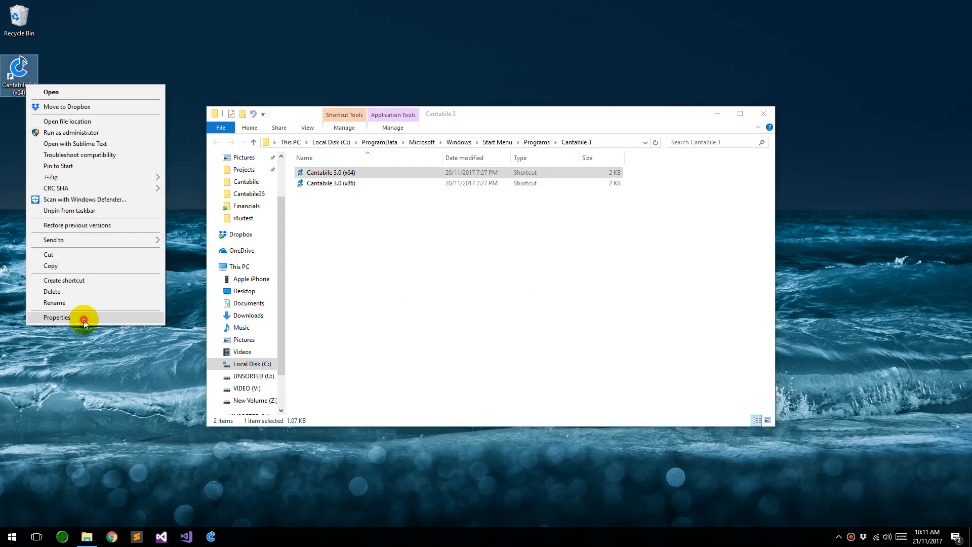
Append /config:Router to the desktop shortcut's Target in its Properties and confirm.
click(57, 317)
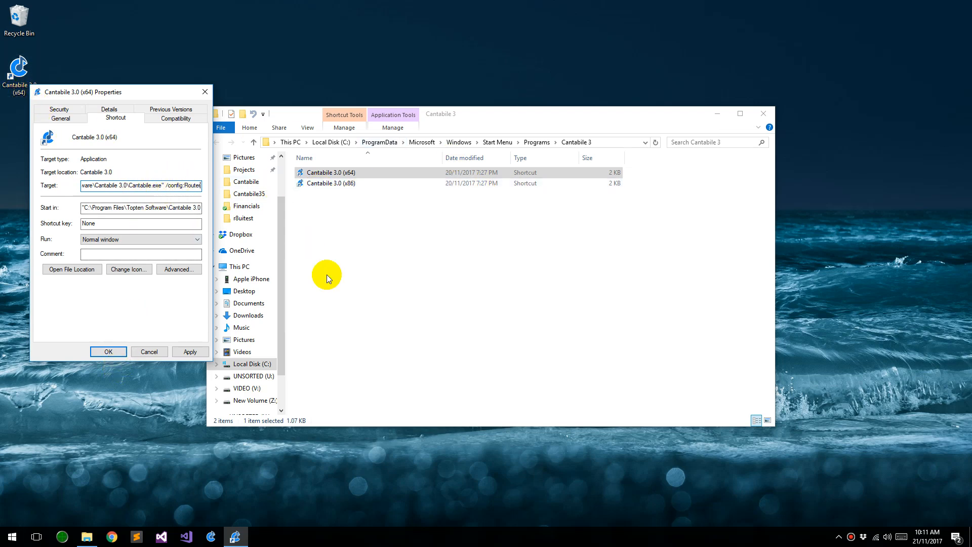
mouse_move(352, 253)
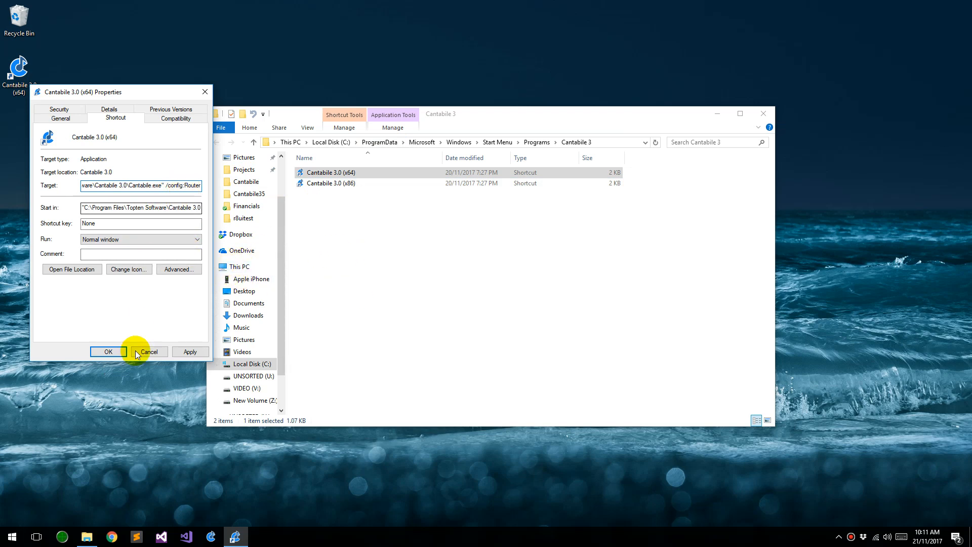
click(147, 352)
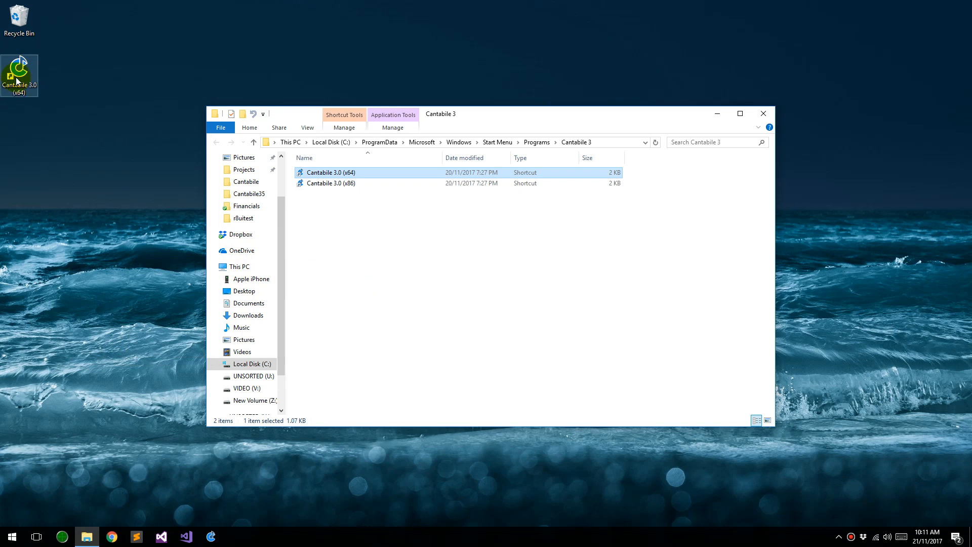
Launch the Router instance and choose Null Audio as its first-run audio driver.
double_click(327, 172)
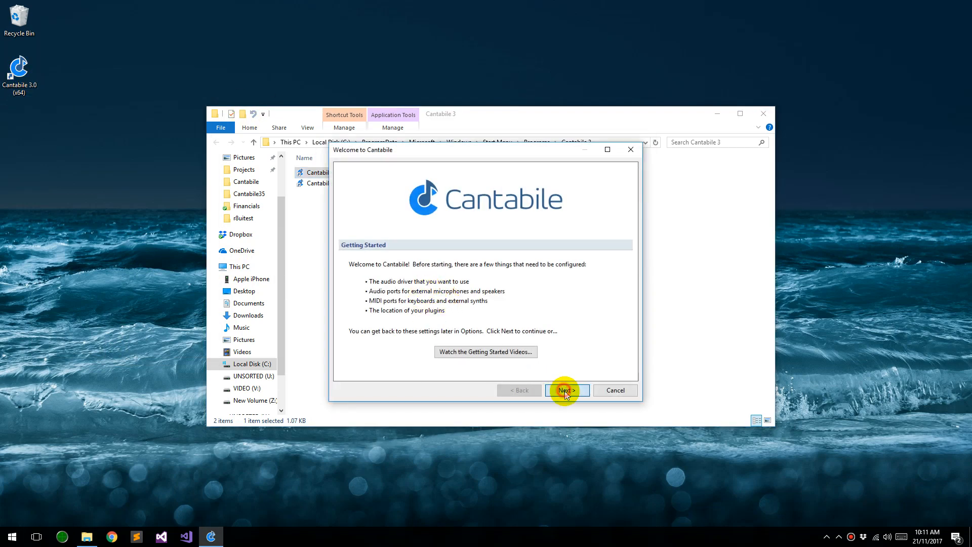
click(565, 390)
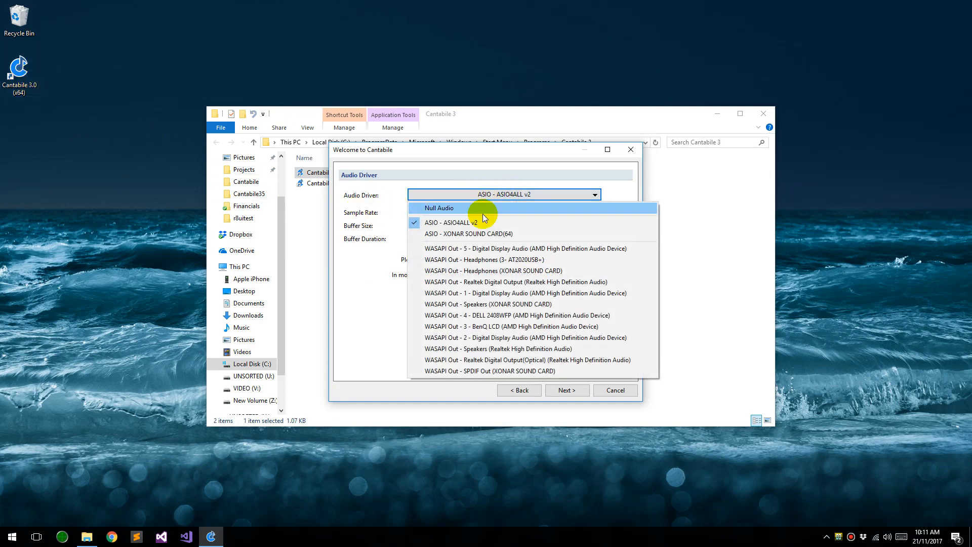
mouse_move(477, 209)
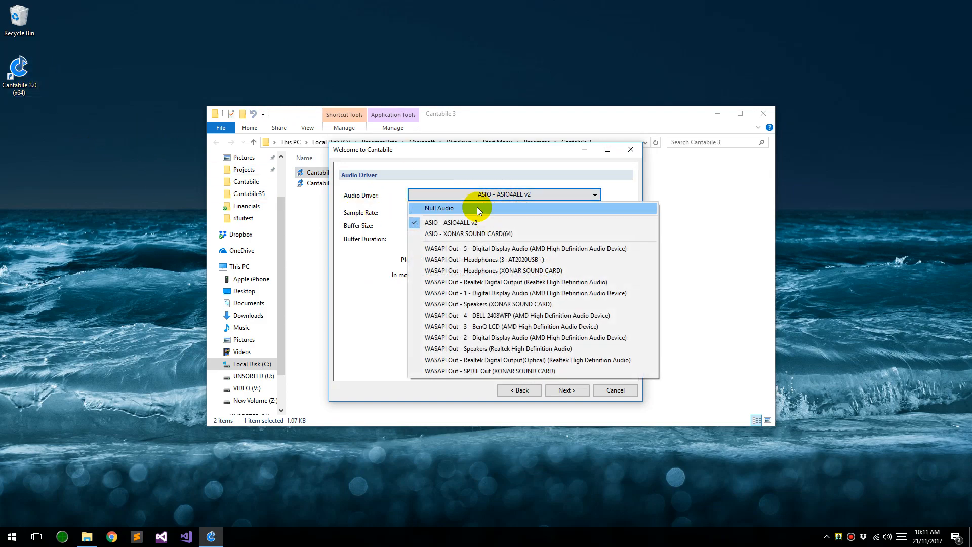
click(439, 208)
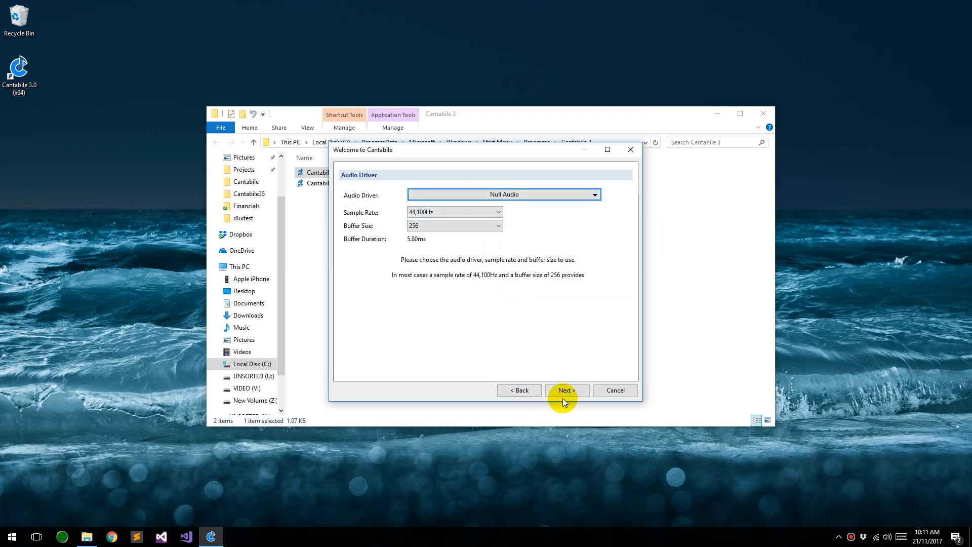
click(565, 390)
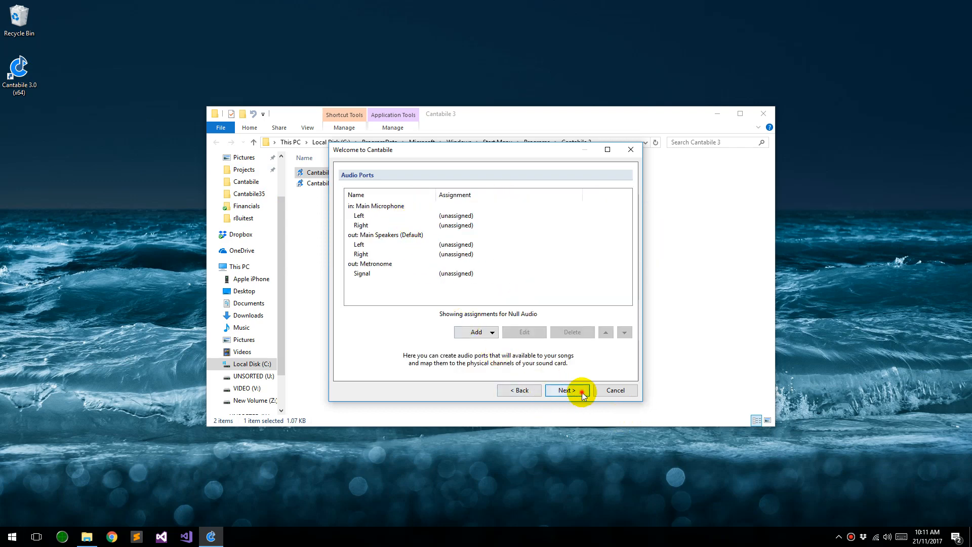
Add MIDI output ports Program A and Program B assigned to matching devices, then continue to VST plugins.
click(566, 390)
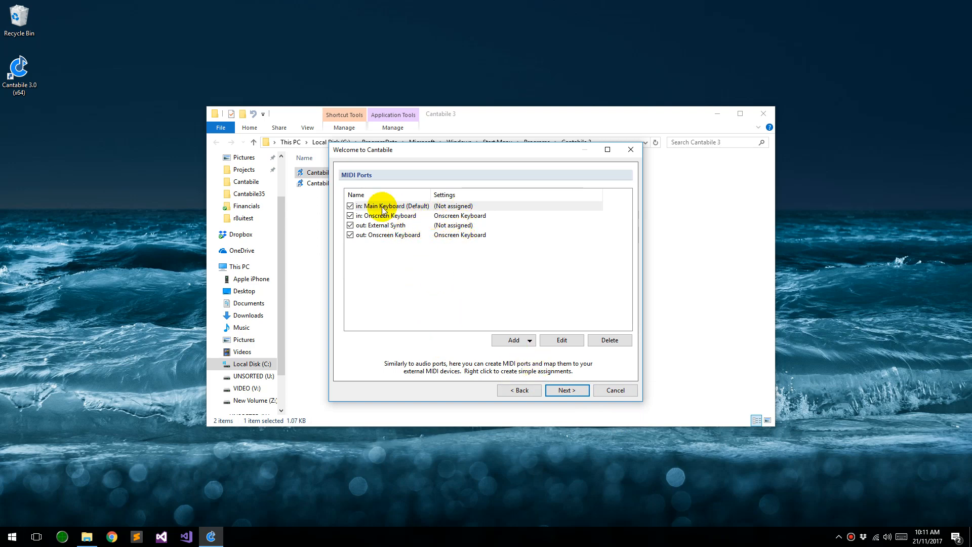
click(510, 340)
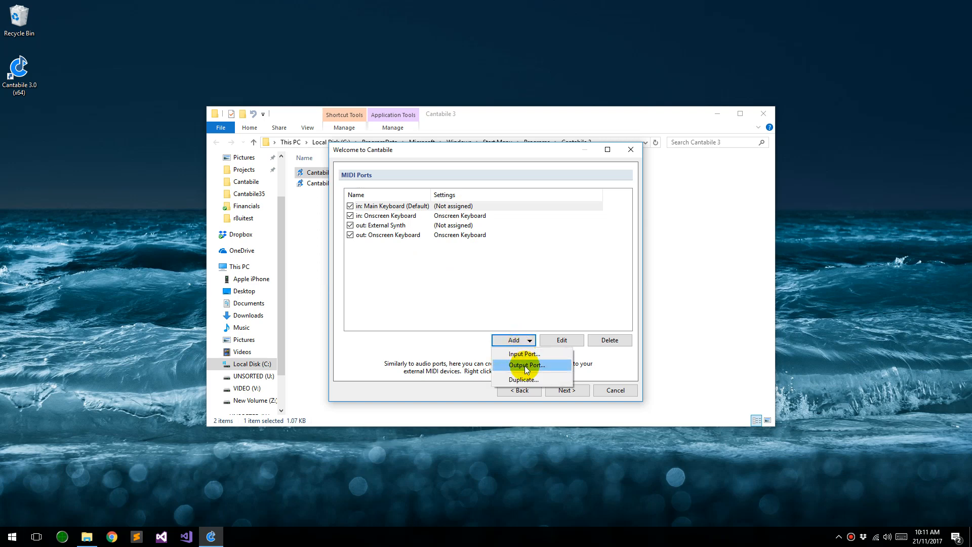
click(525, 364)
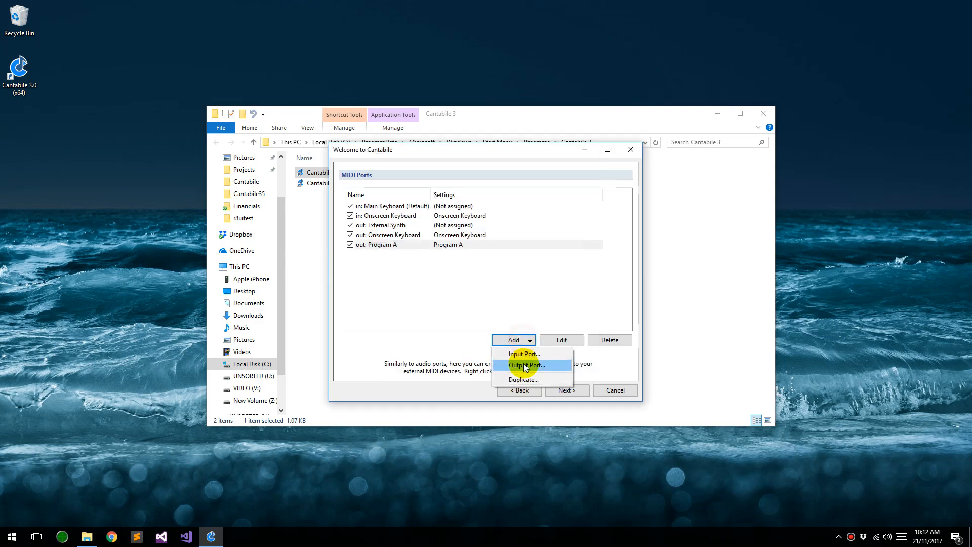
click(526, 363)
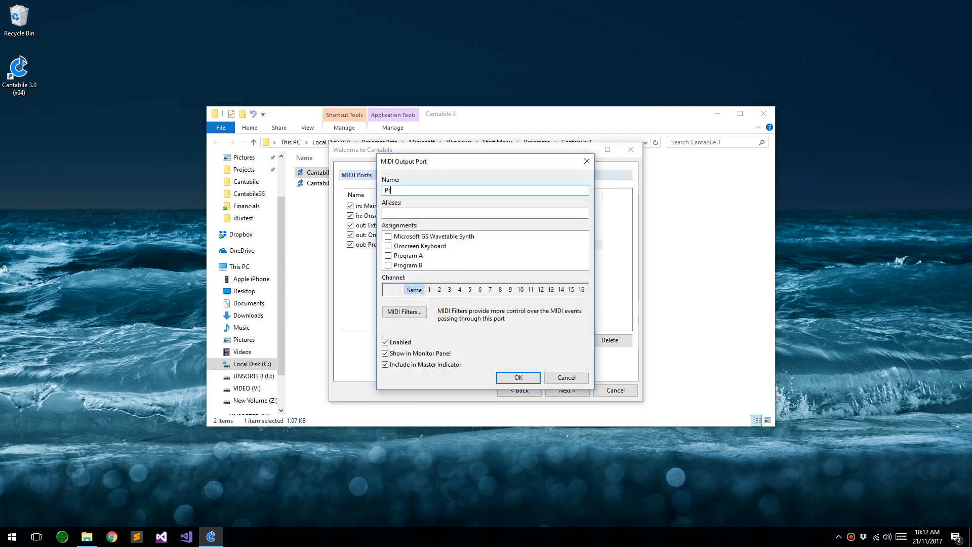
text(Program B)
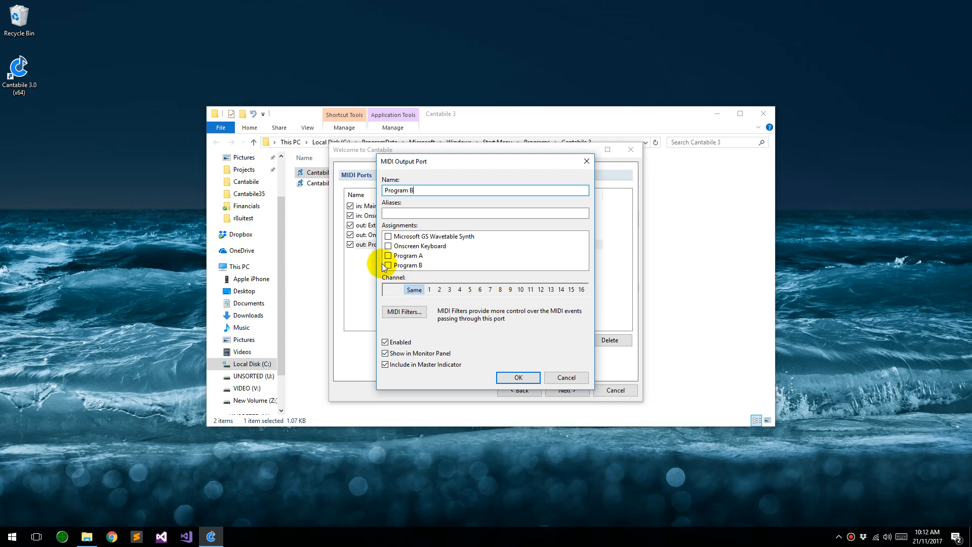
click(517, 378)
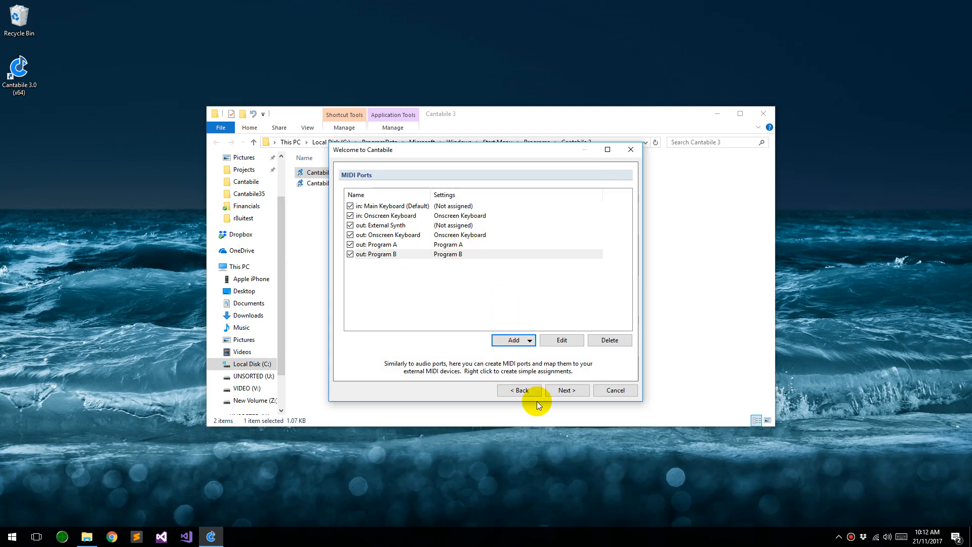
click(565, 390)
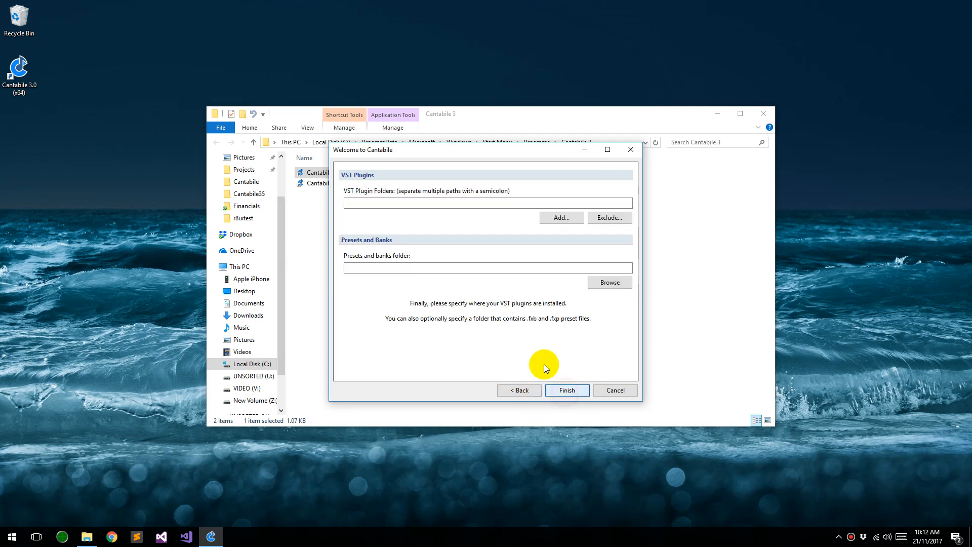
Finish first-run setup and set the Router instance's Theme to Light in Options.
click(565, 389)
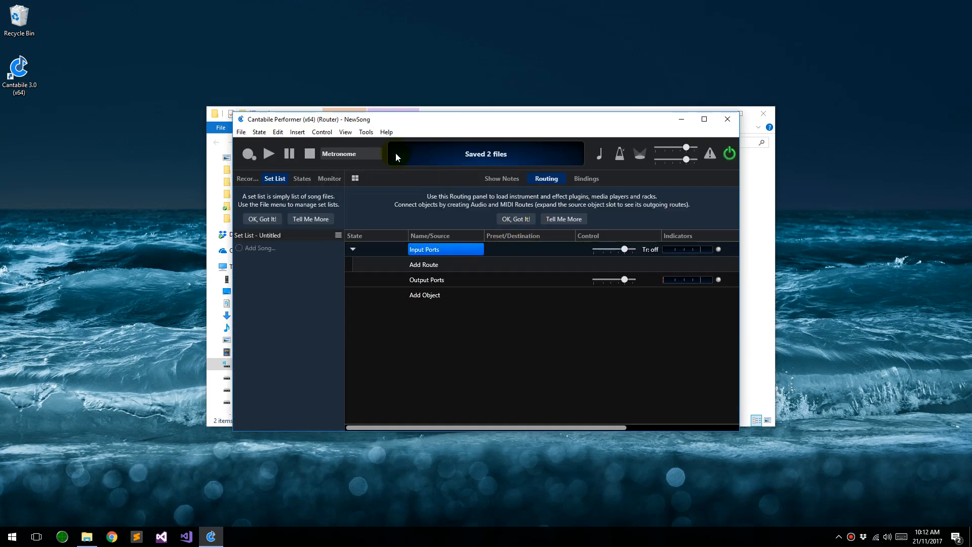
click(386, 132)
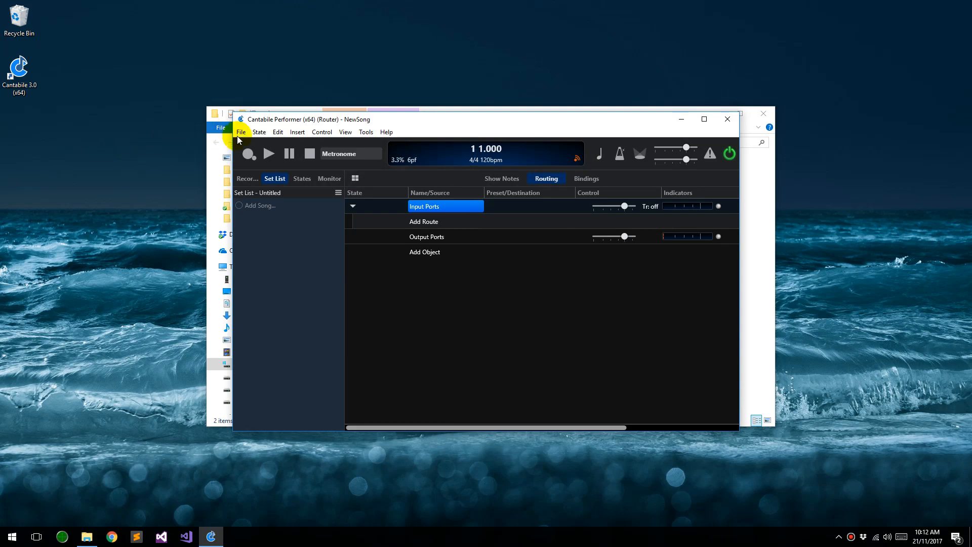
click(367, 135)
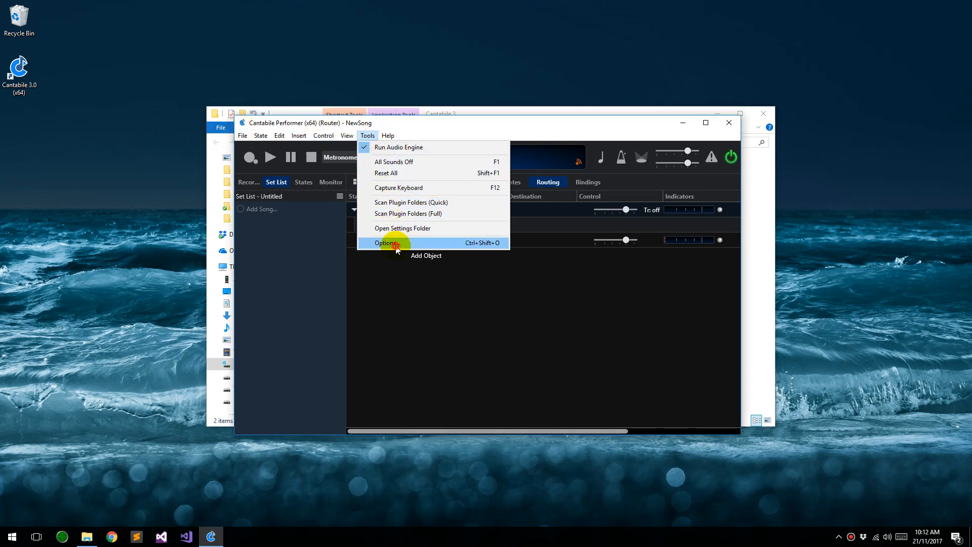
click(385, 242)
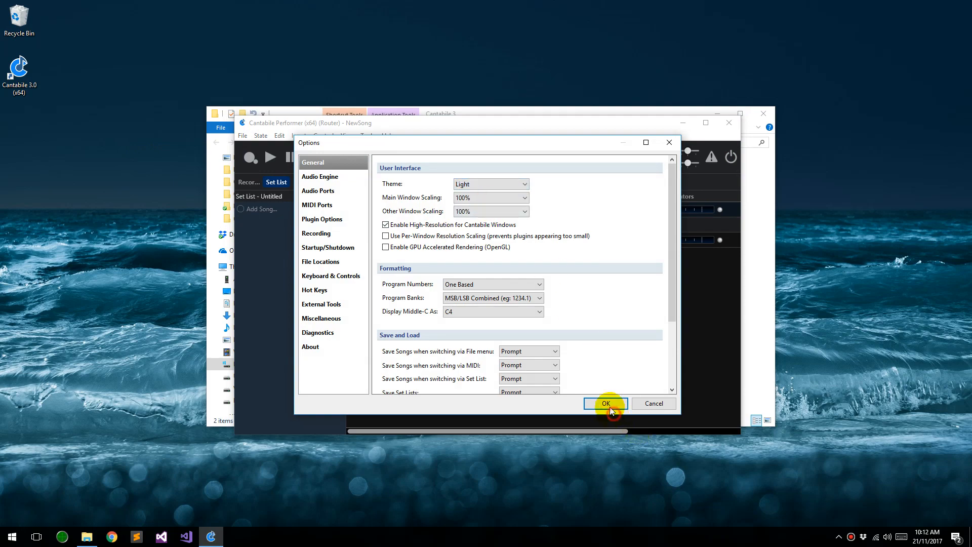
click(606, 404)
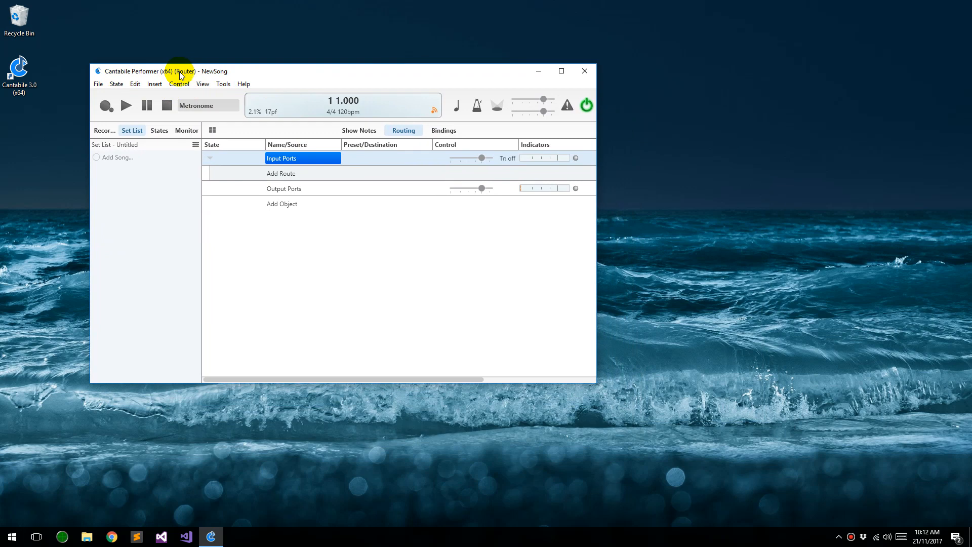
mouse_move(299, 186)
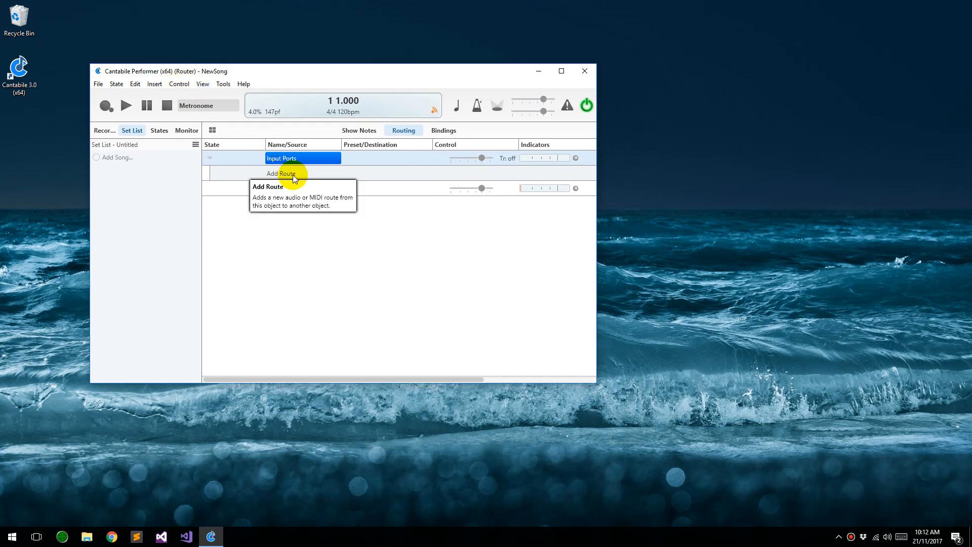
Add a route from the Onscreen Keyboard to Output Port - Program A.
click(281, 173)
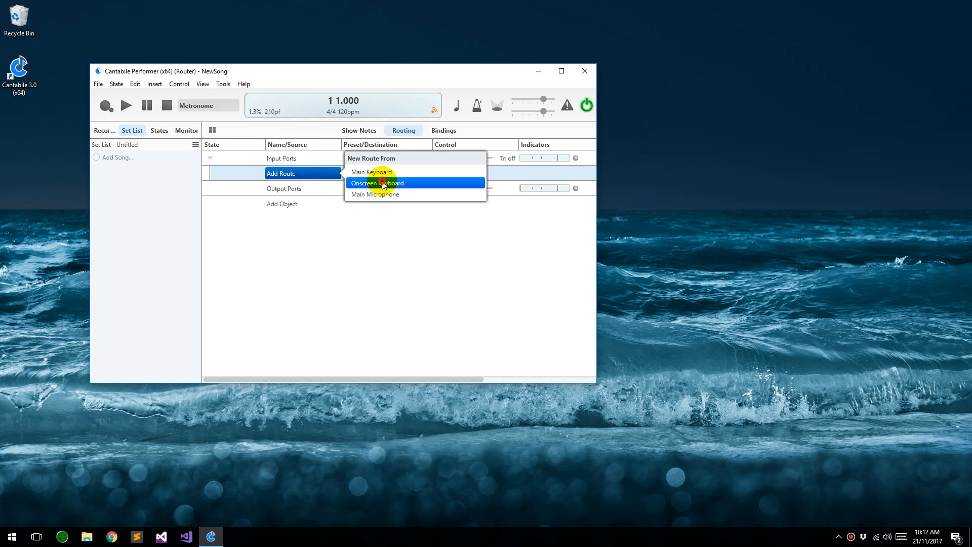
click(377, 183)
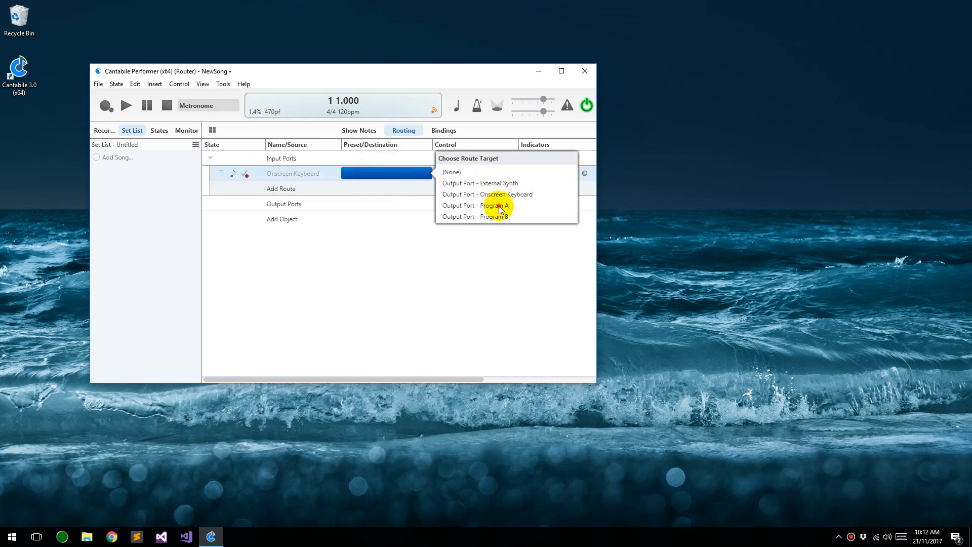
click(476, 206)
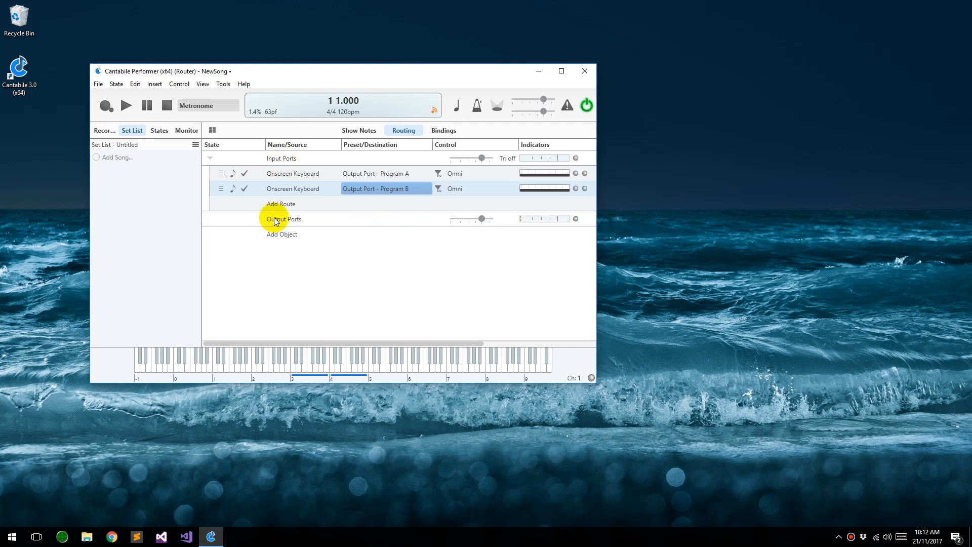
Test a note on the onscreen keyboard and add the Program B route.
click(309, 359)
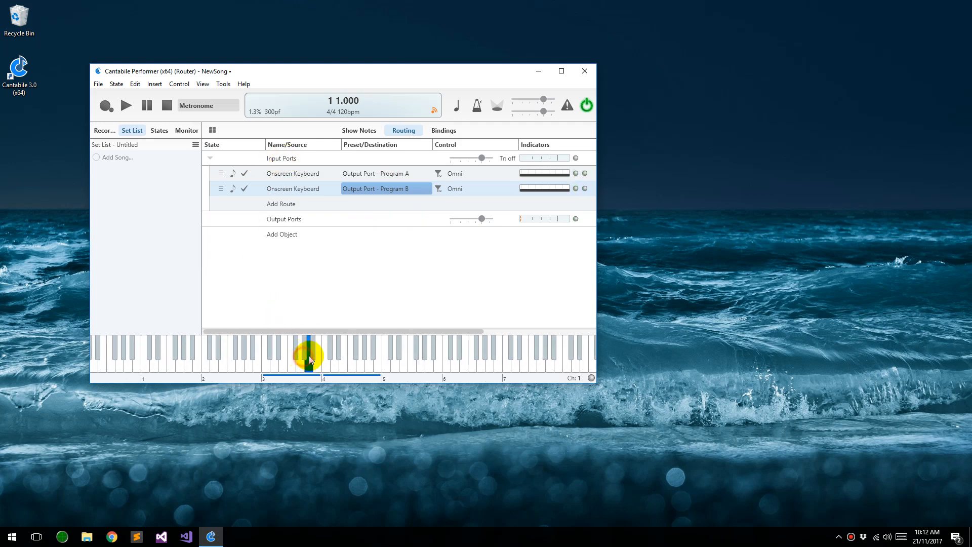
click(299, 365)
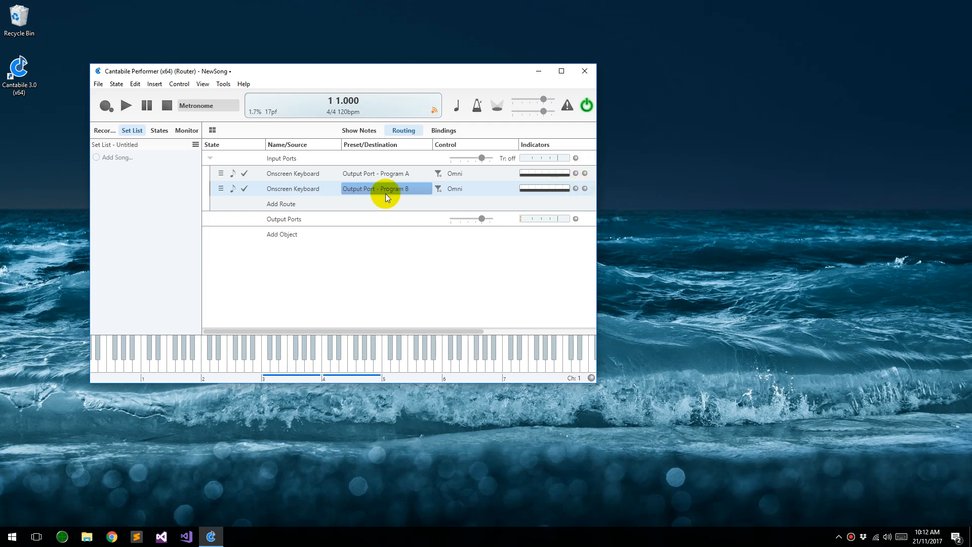
click(303, 188)
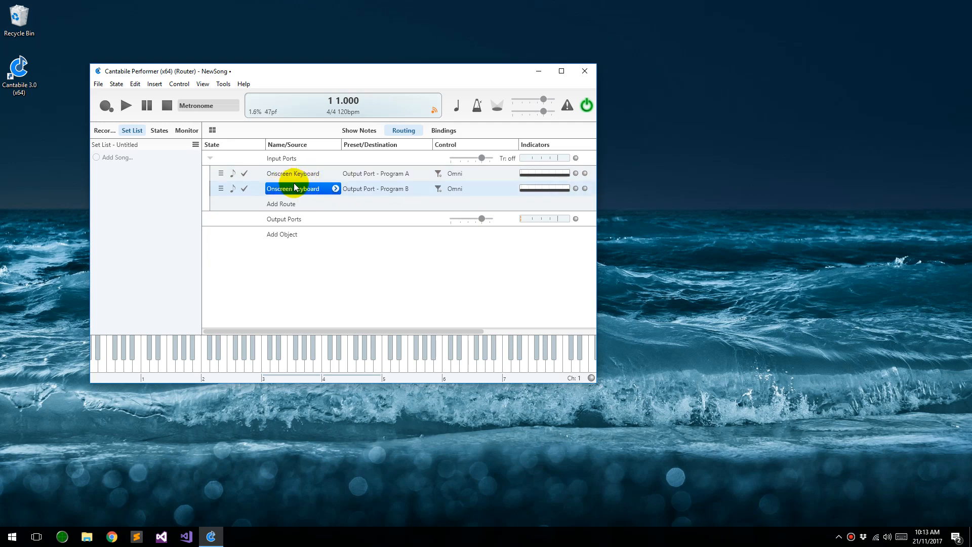
mouse_move(391, 178)
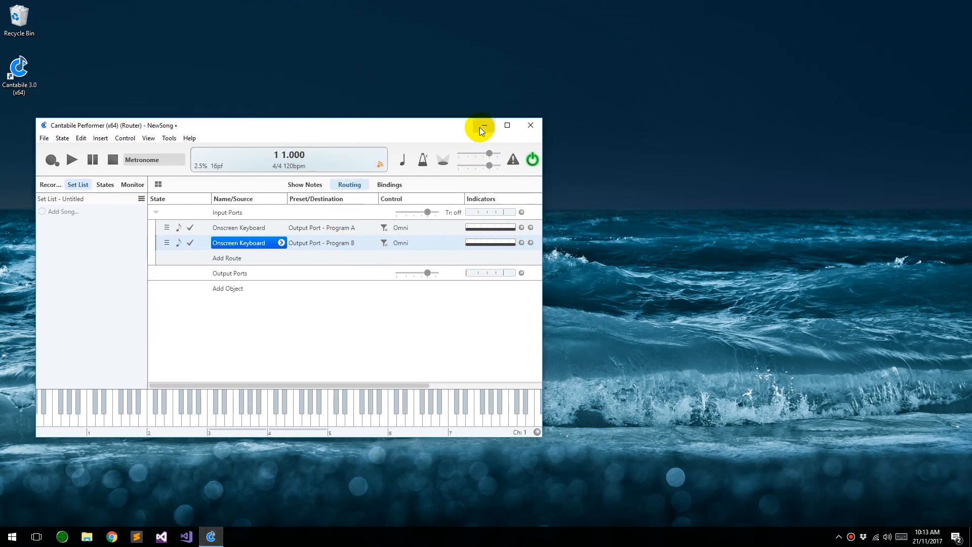
text(cantabil)
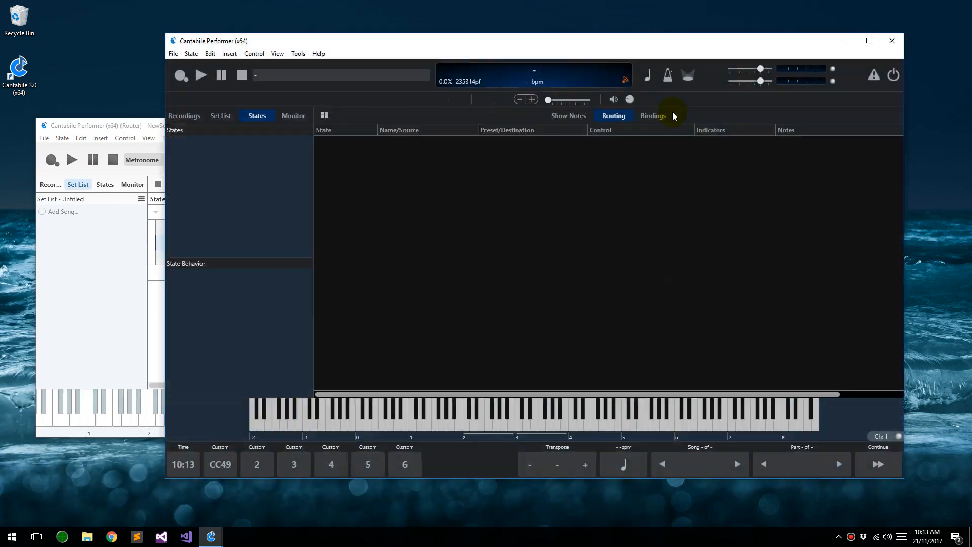
click(298, 54)
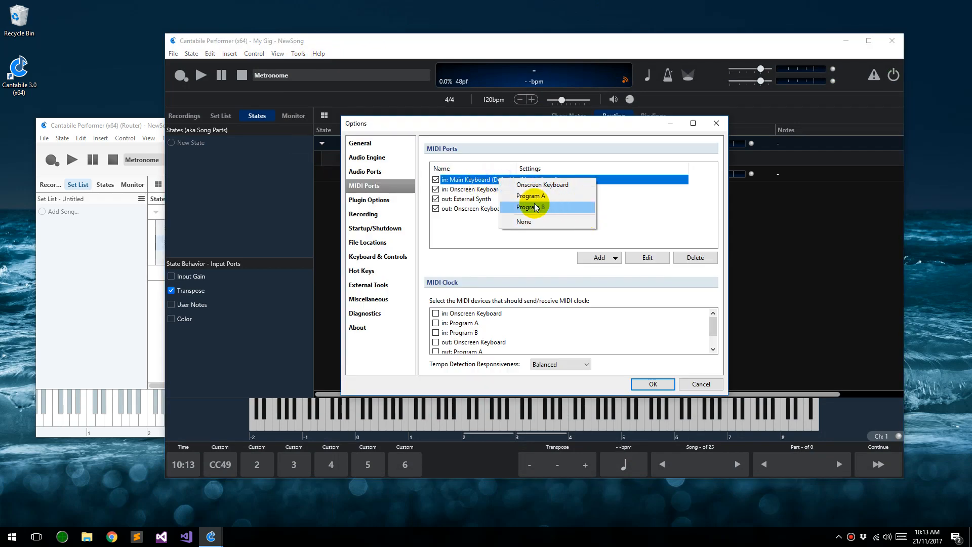
click(530, 195)
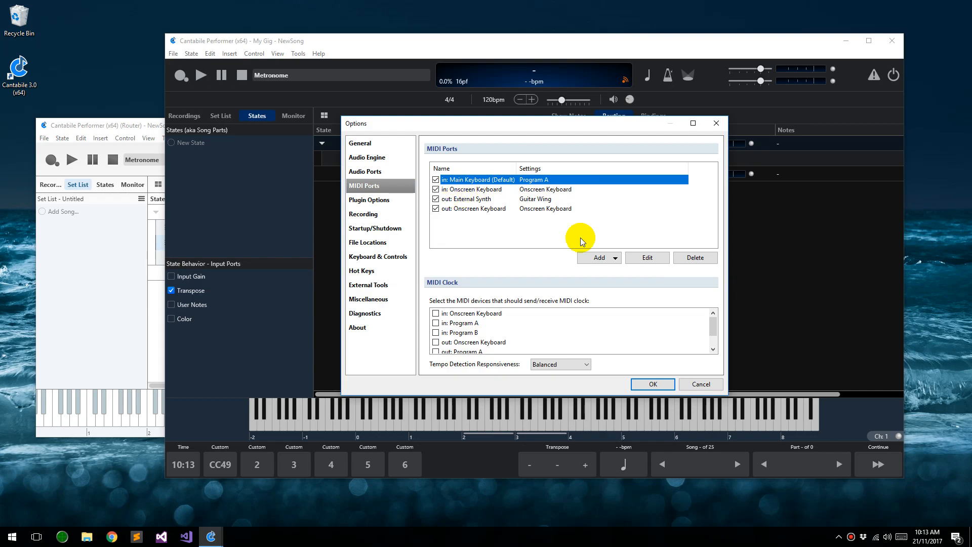
click(651, 384)
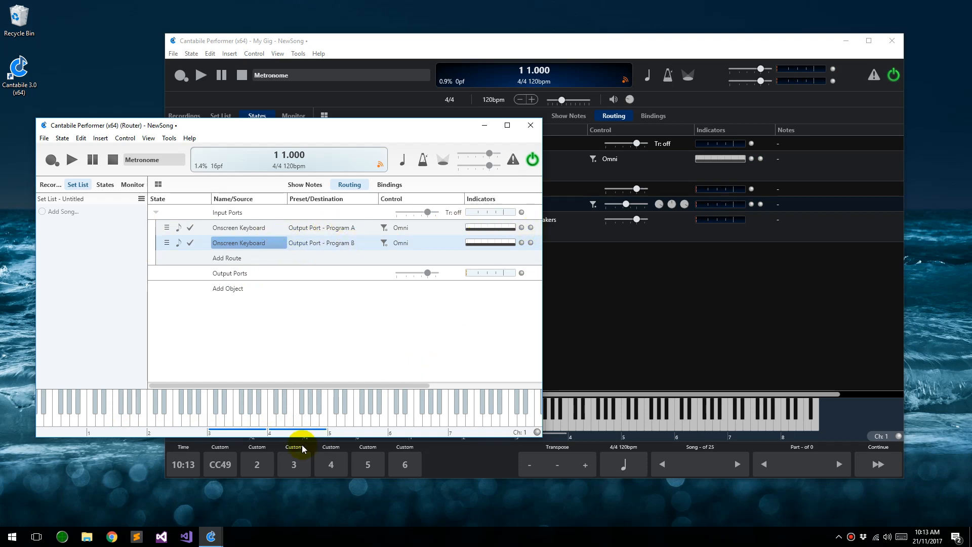
Close Options and bring the main instance forward showing its Main Keyboard to mdaPiano route.
click(290, 406)
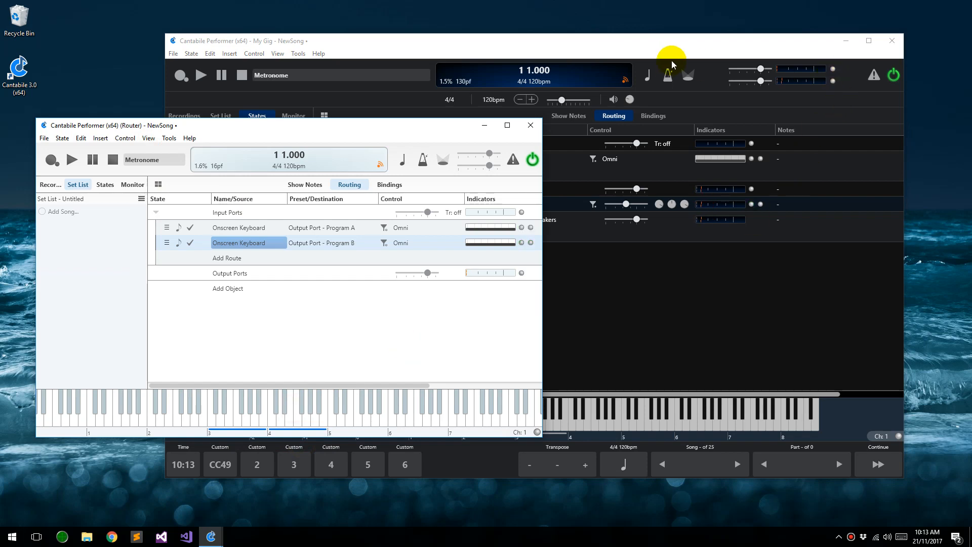
click(294, 115)
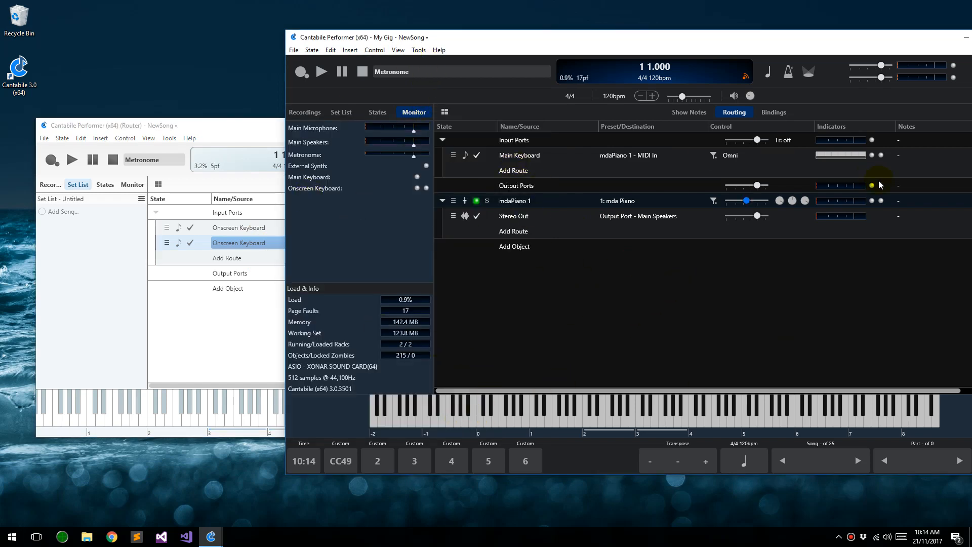
mouse_move(599, 315)
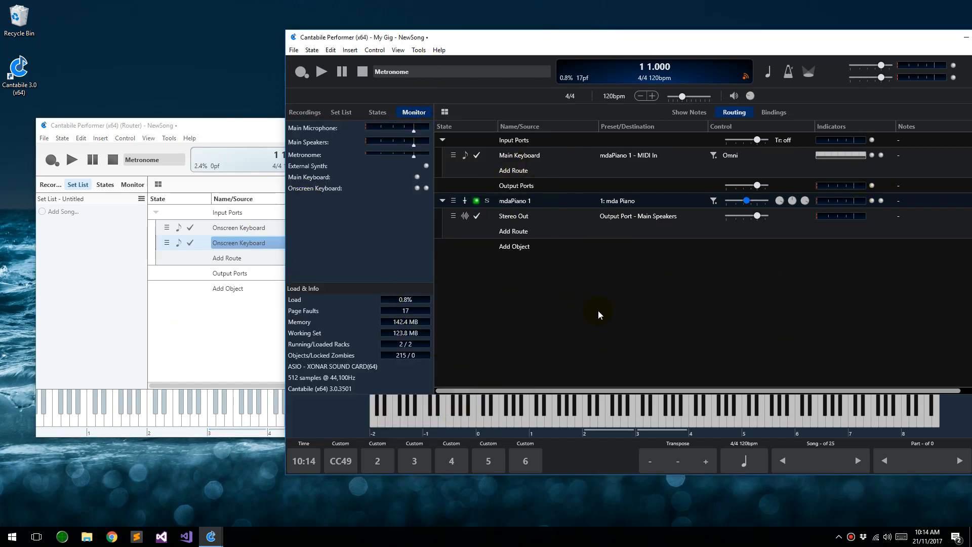
mouse_move(355, 168)
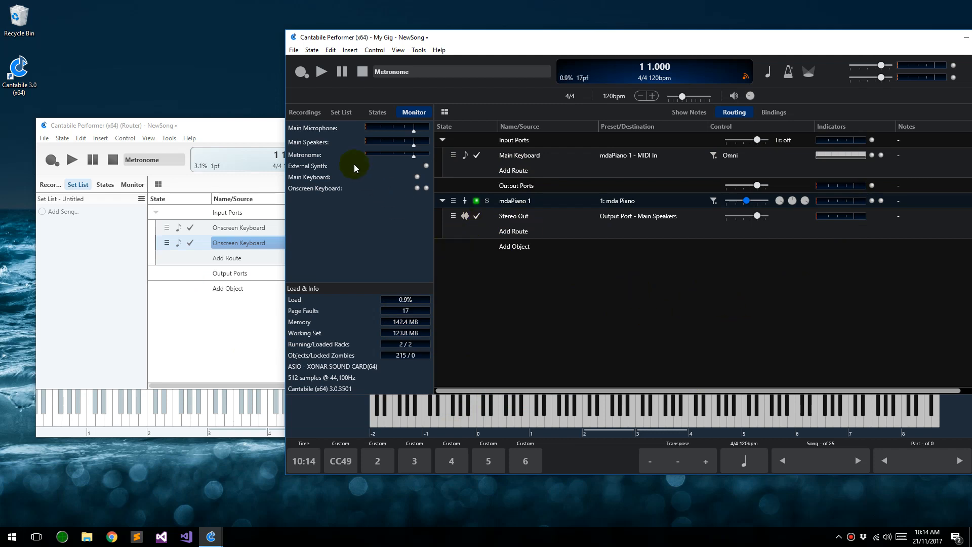
Show the main Cantabile instance's Tools menu with engine and settings commands.
click(418, 51)
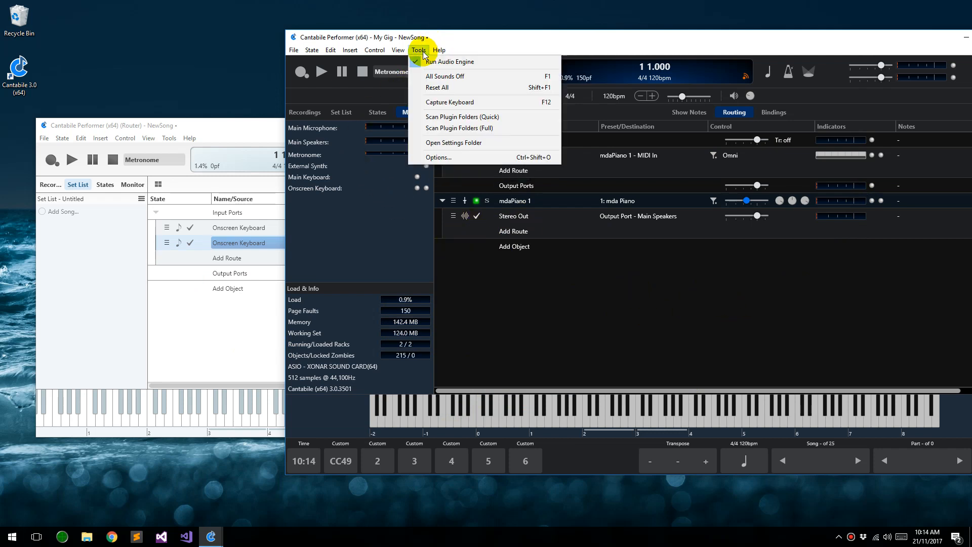